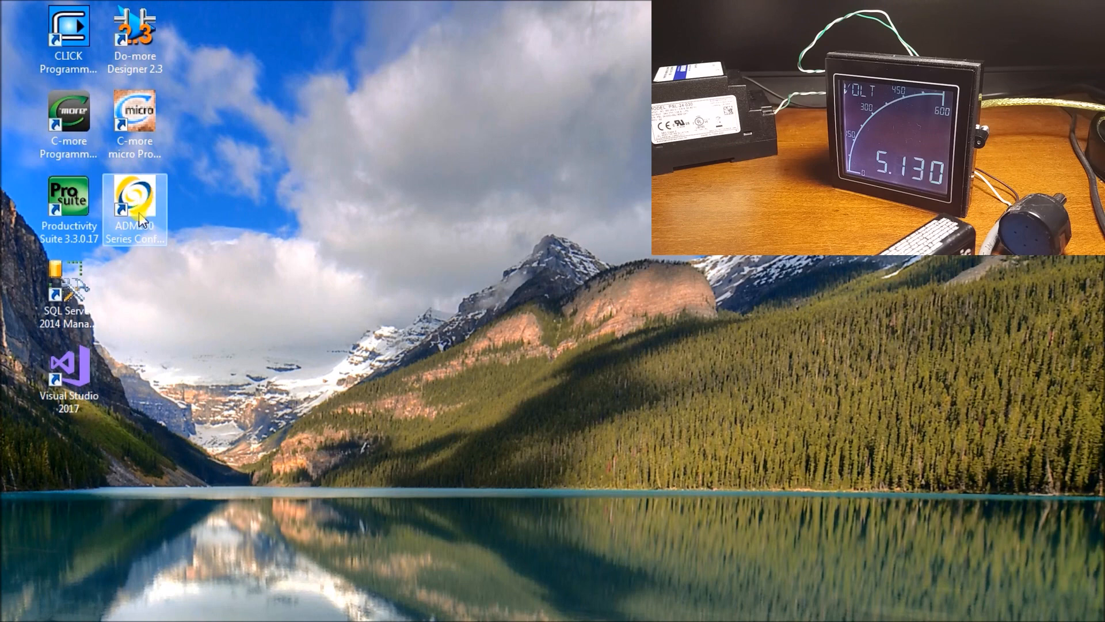
Launch ADM100 Series Configurator from its desktop shortcut to see the connected meter.
double_click(134, 204)
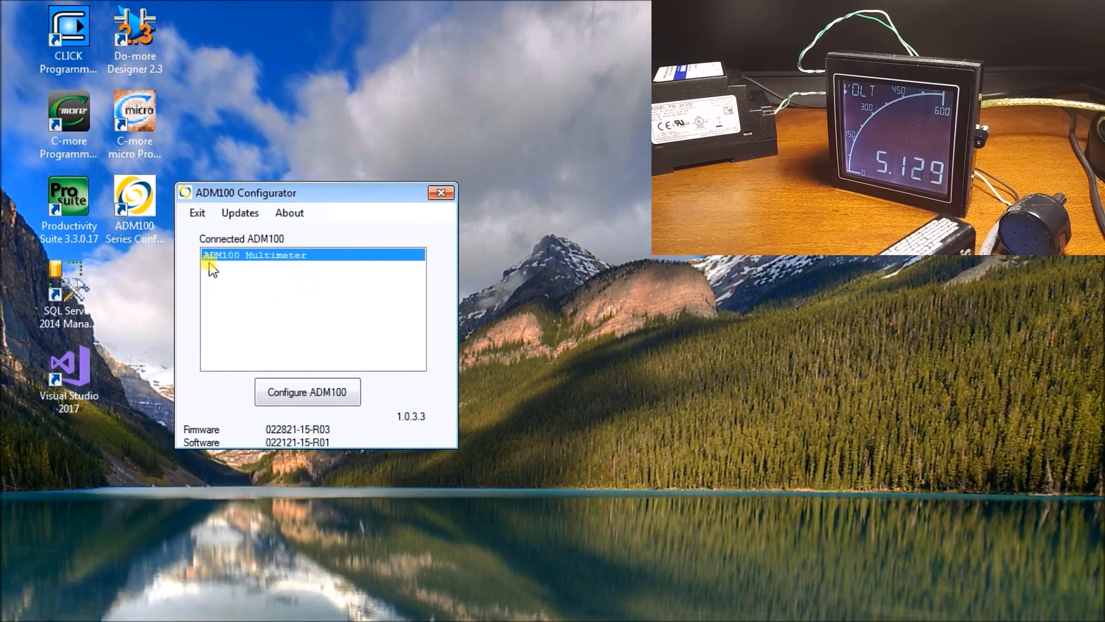
mouse_move(259, 270)
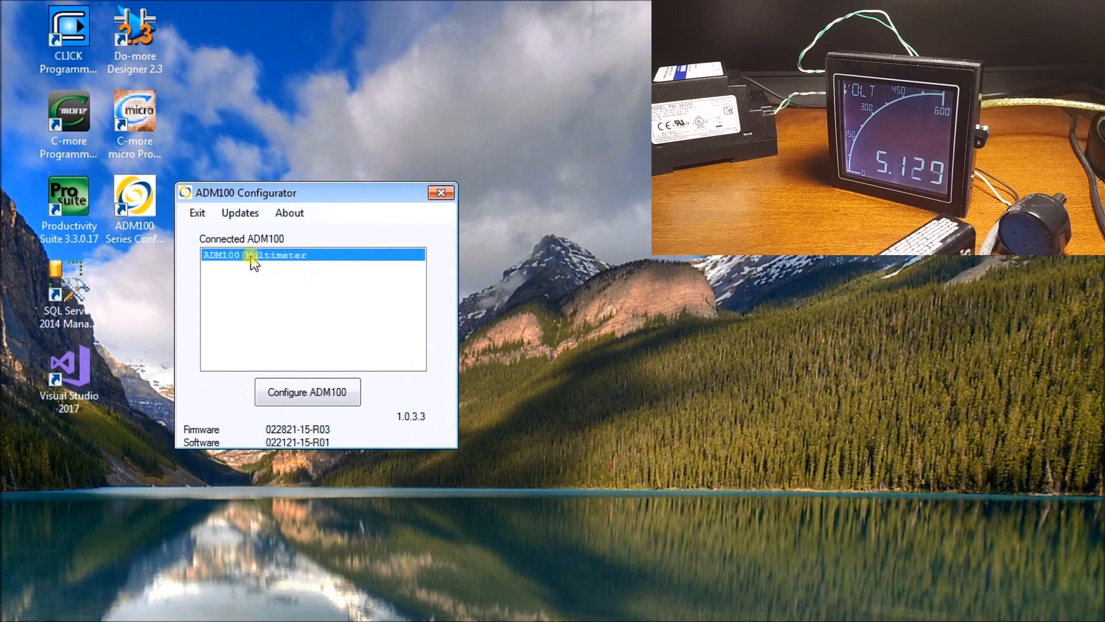
mouse_move(308, 392)
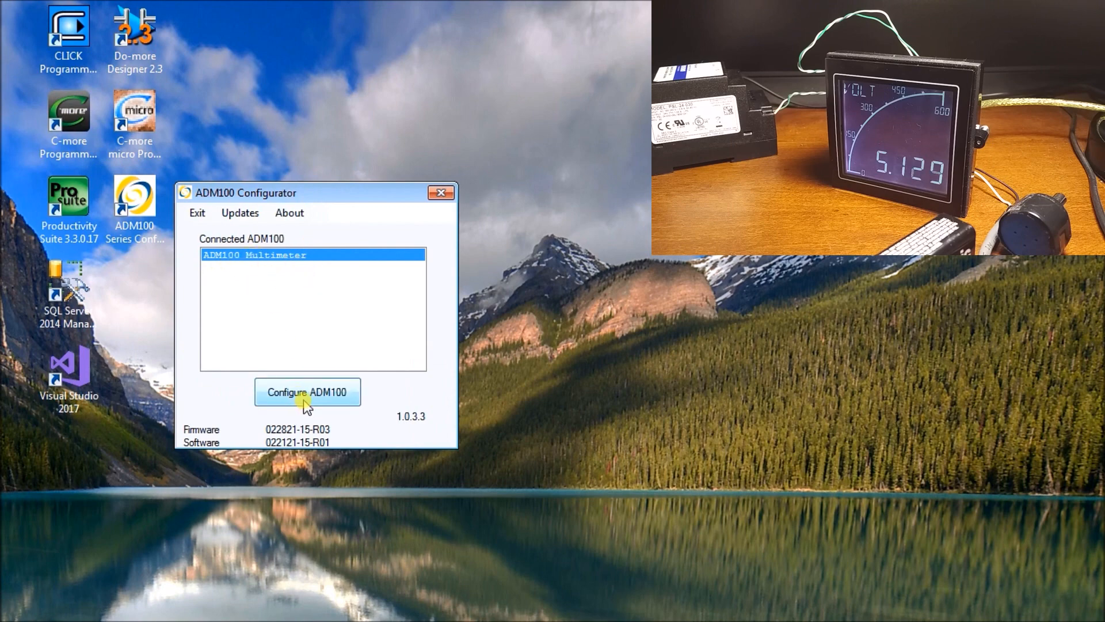
Open Configure ADM100 for the connected meter and keep Voltmeter mode selected.
click(307, 393)
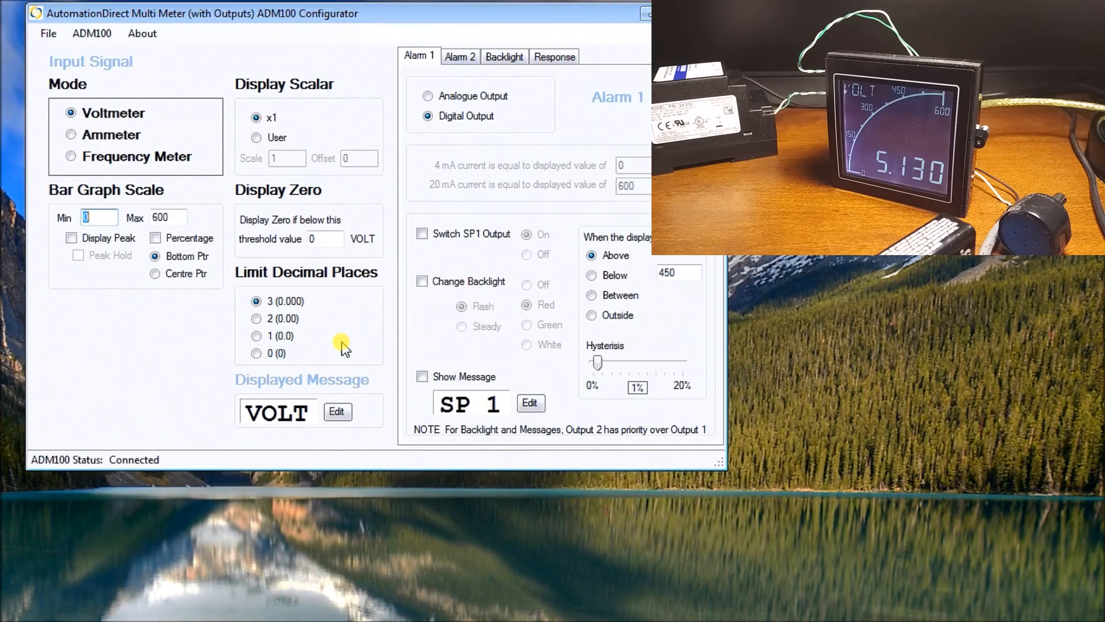
mouse_move(356, 60)
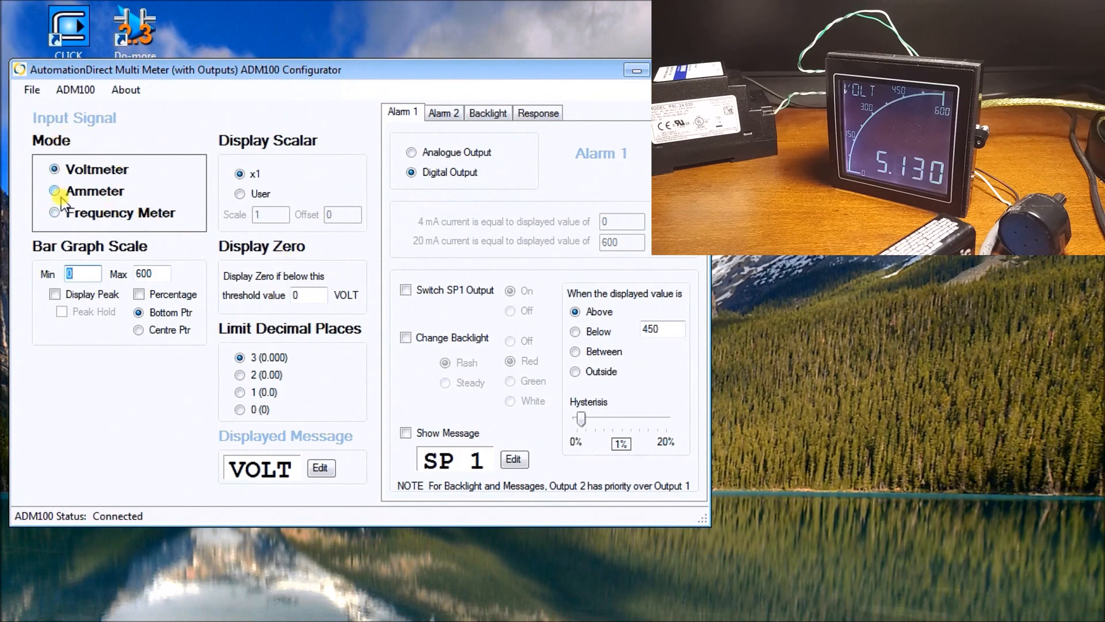
click(54, 169)
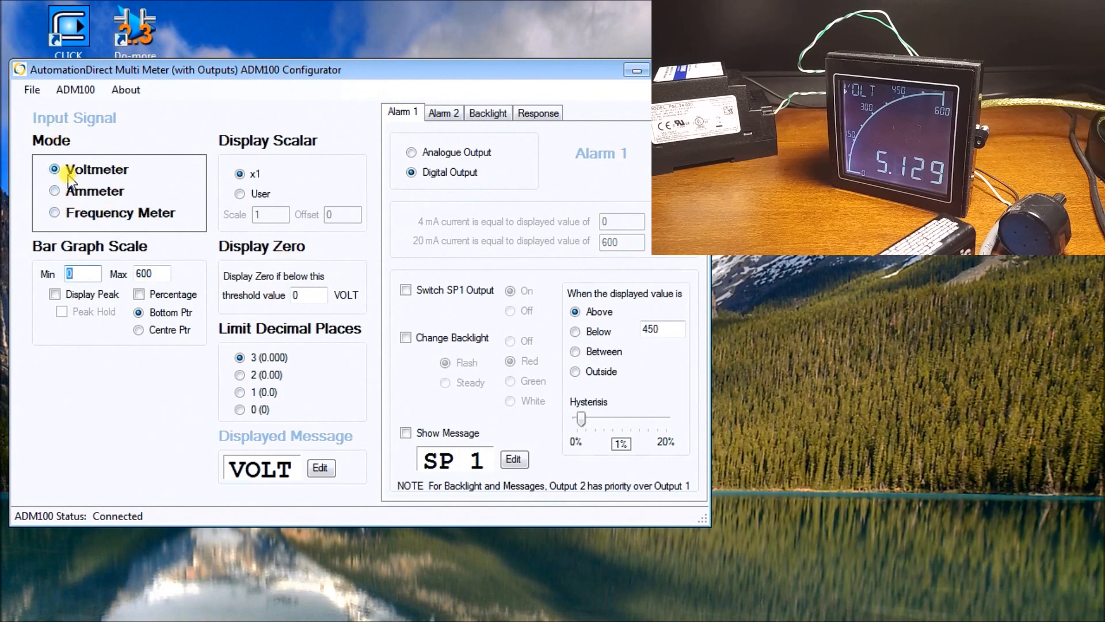
mouse_move(295, 155)
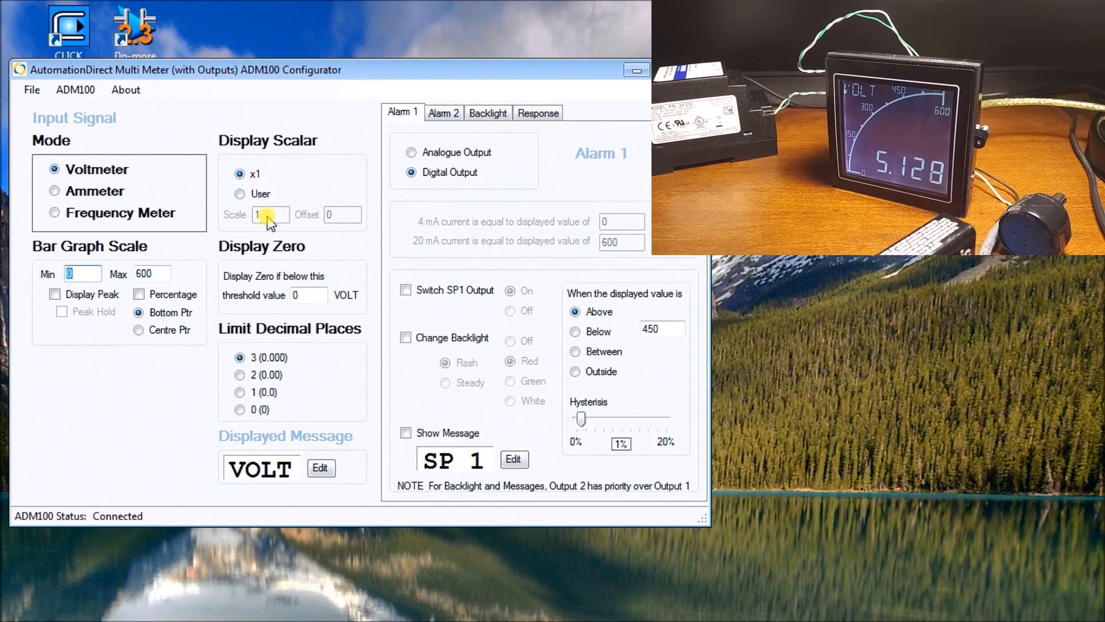
mouse_move(282, 238)
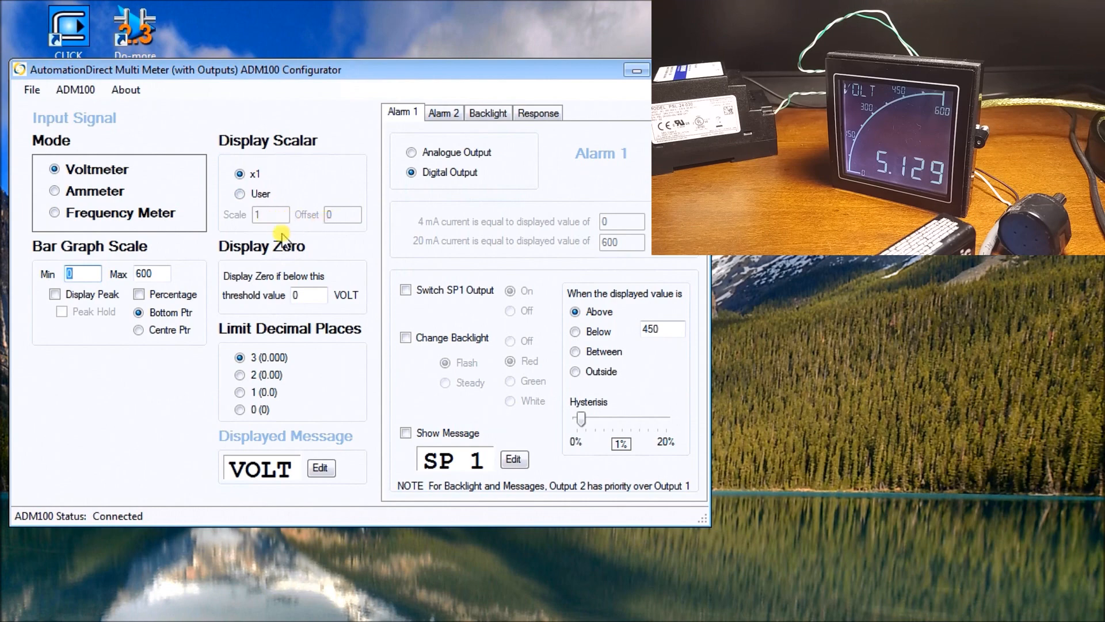
Change the bar graph scale maximum from 600 to 10, keeping the minimum at 0.
click(79, 273)
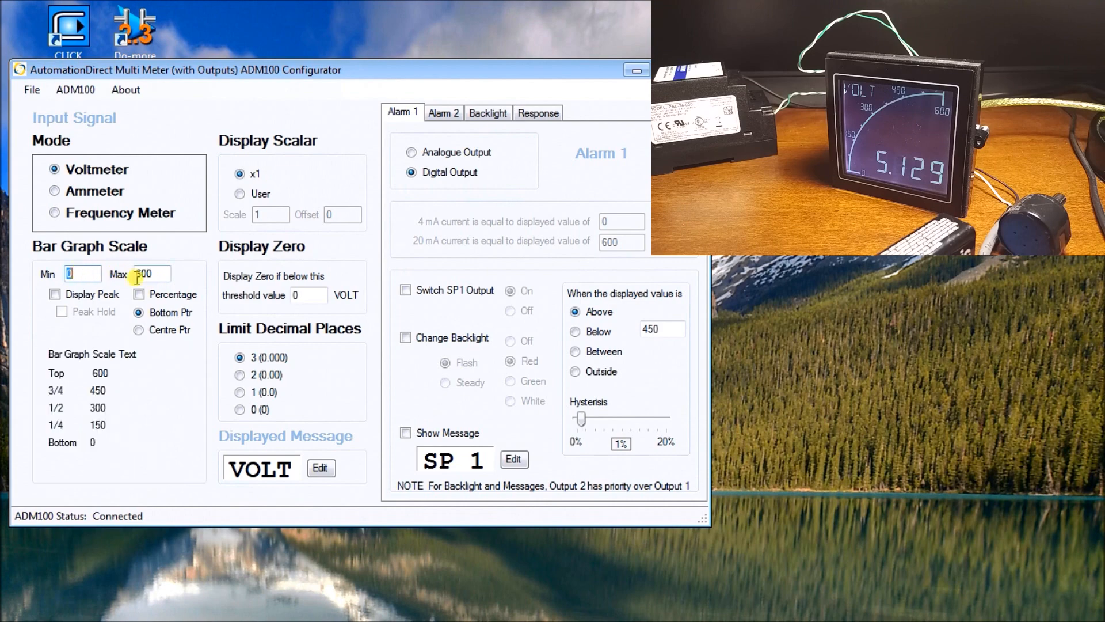
triple_click(148, 273)
text(10)
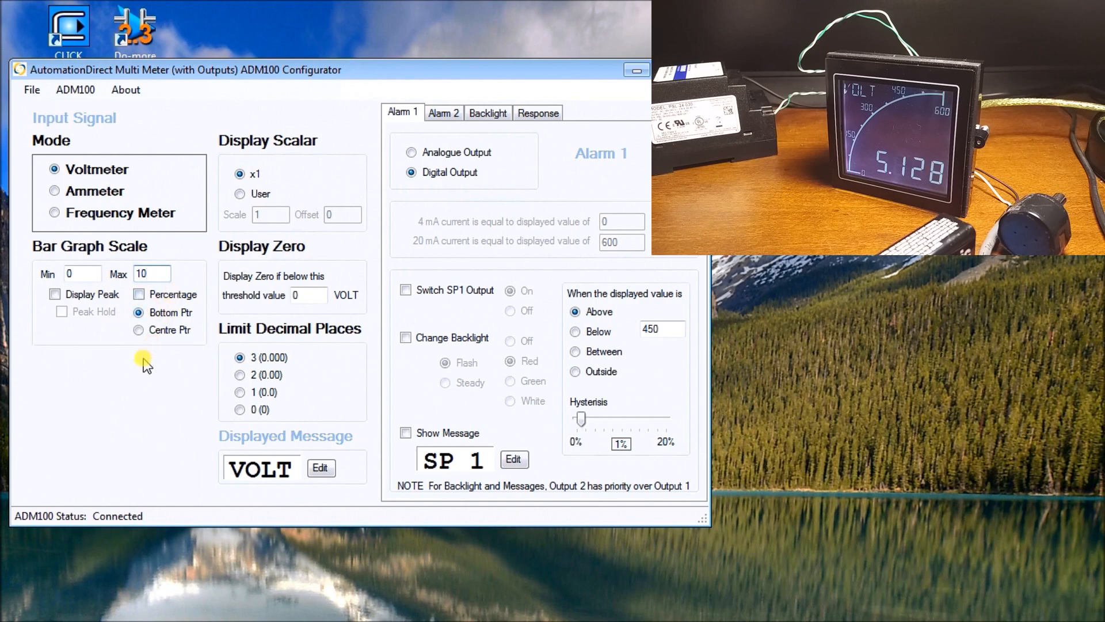
click(139, 294)
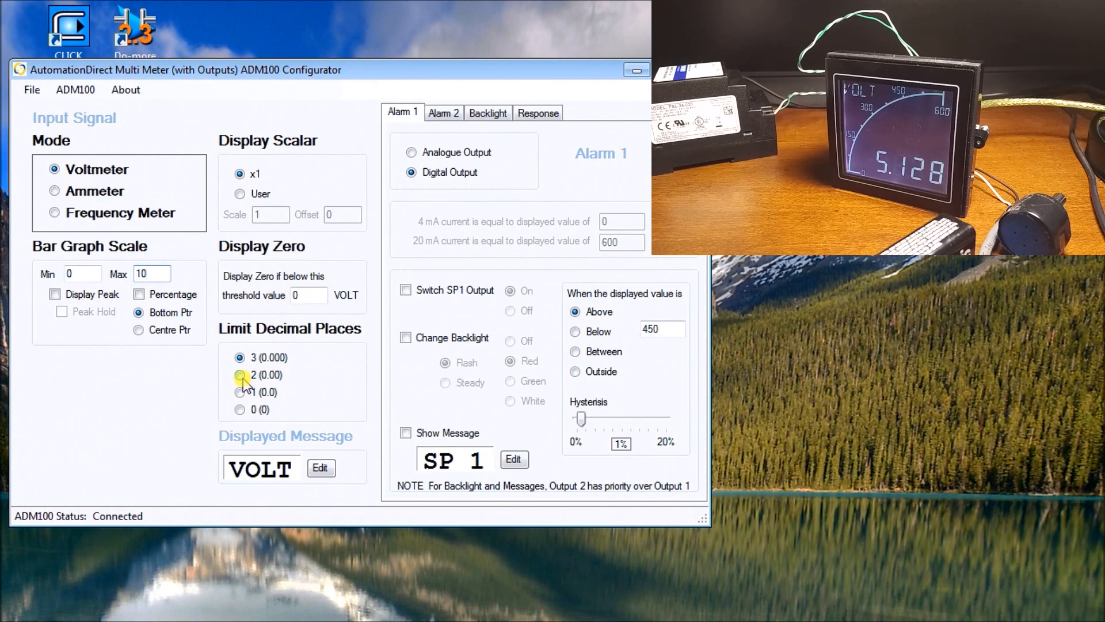
Limit the meter display to 2 decimal places (0.00).
click(241, 375)
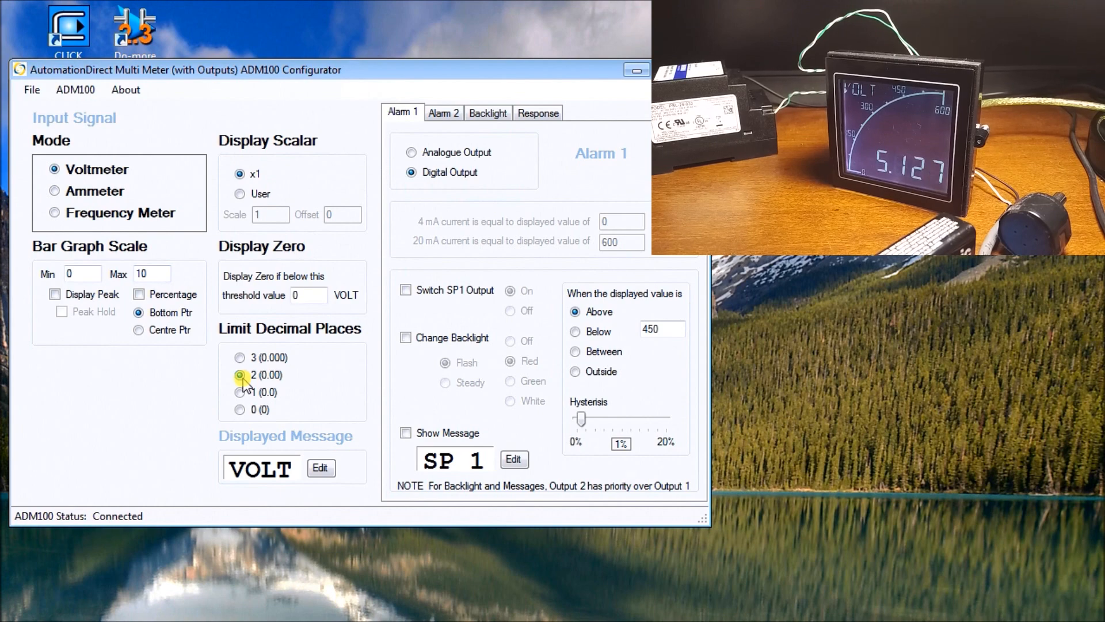
click(241, 393)
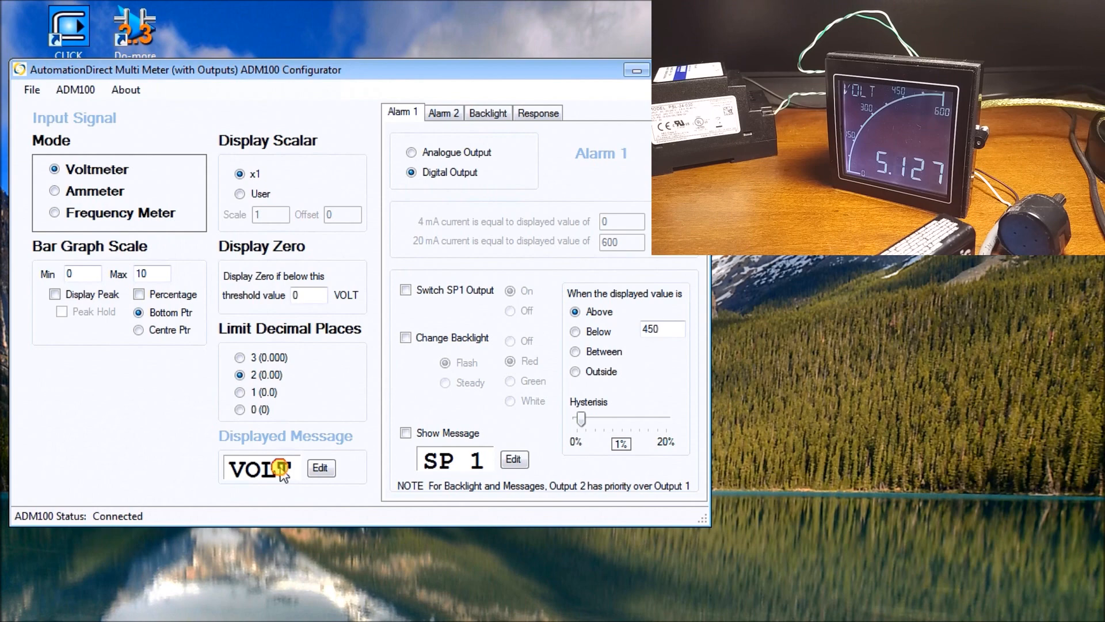
Change the displayed message from VOLT to '9V B' using the on-screen keypad.
click(320, 467)
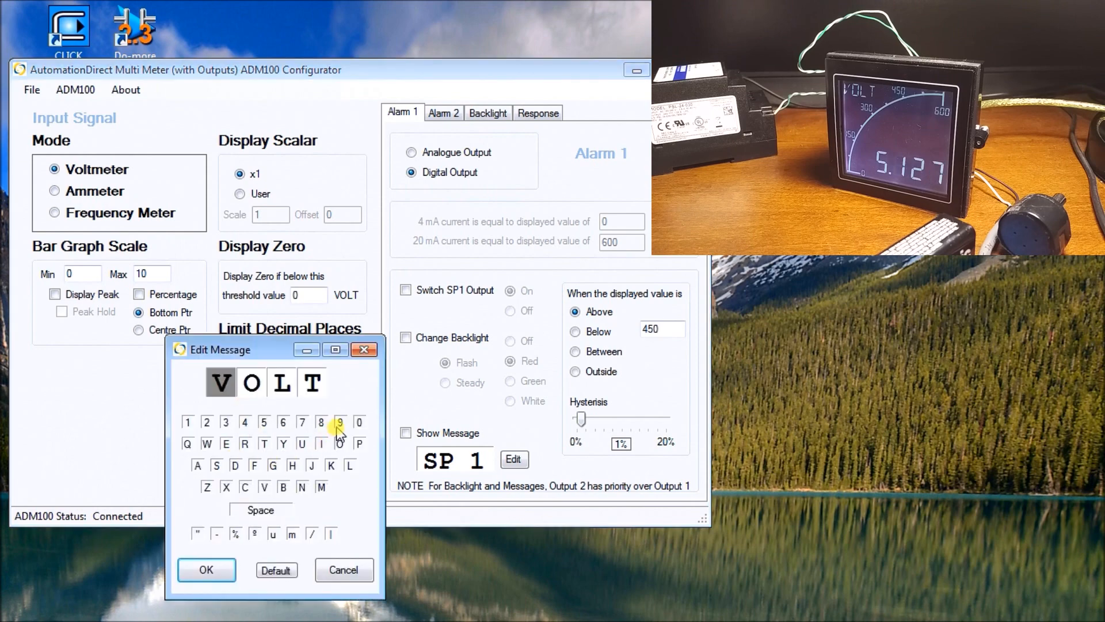
click(340, 421)
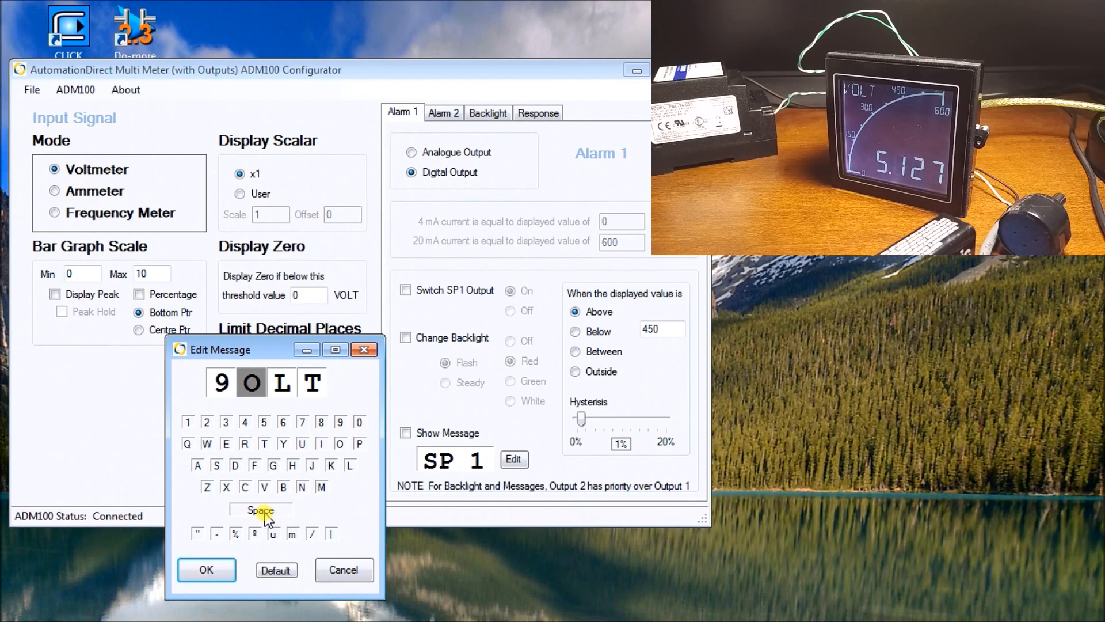
click(265, 487)
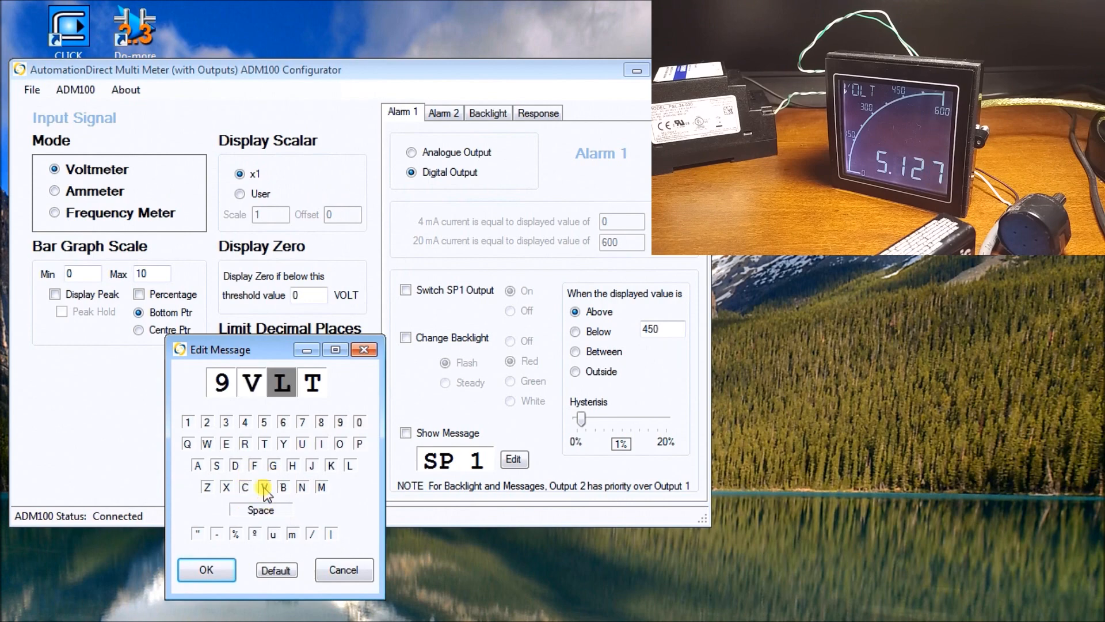
click(265, 444)
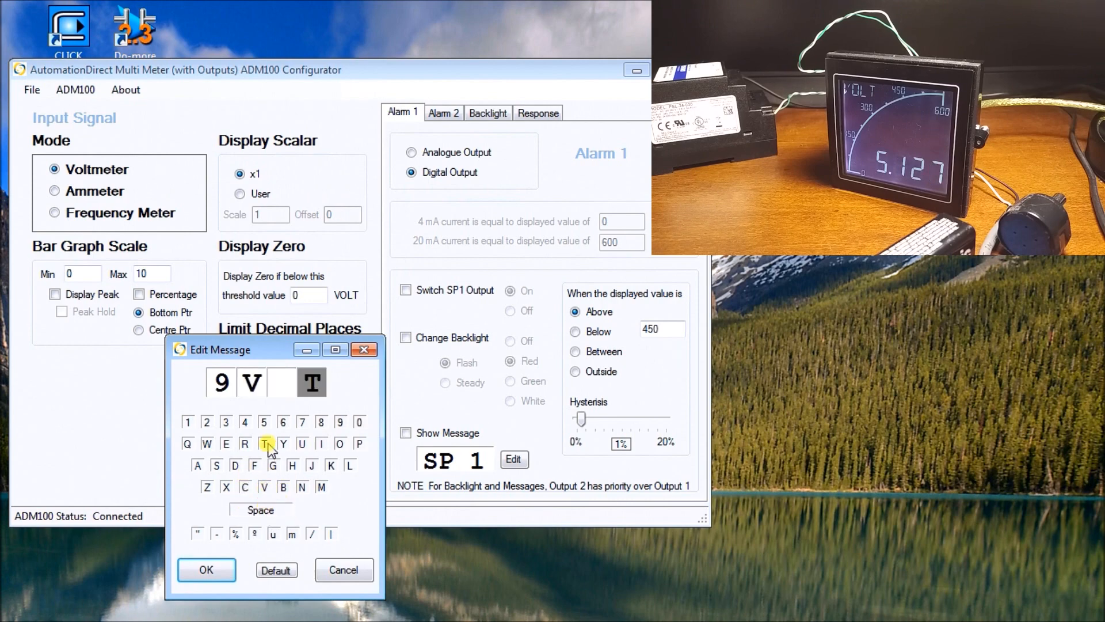
click(283, 487)
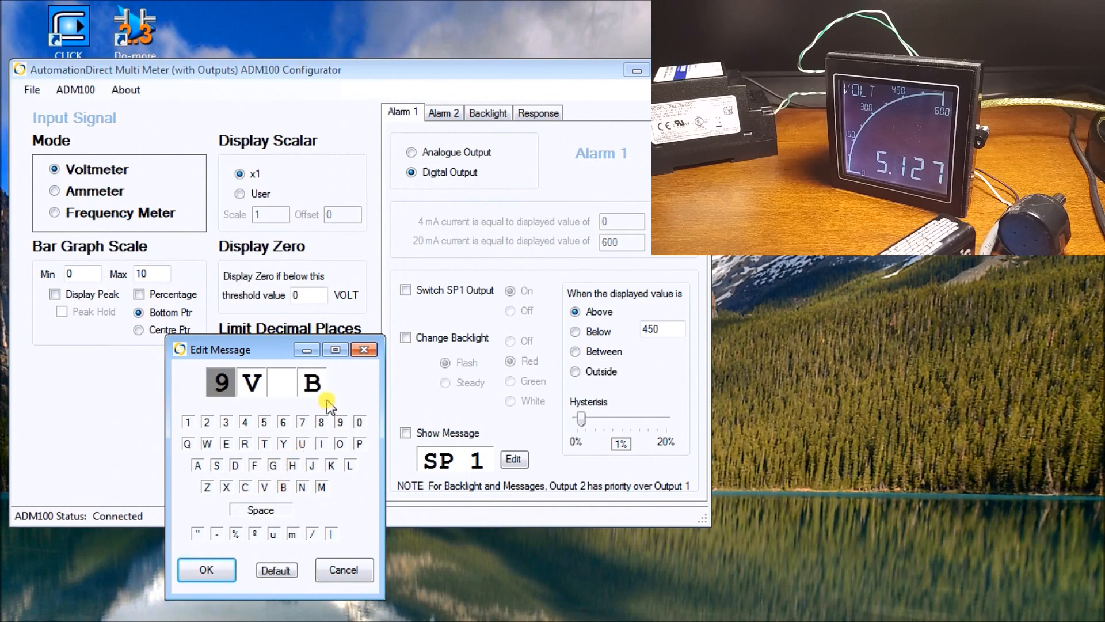
click(206, 569)
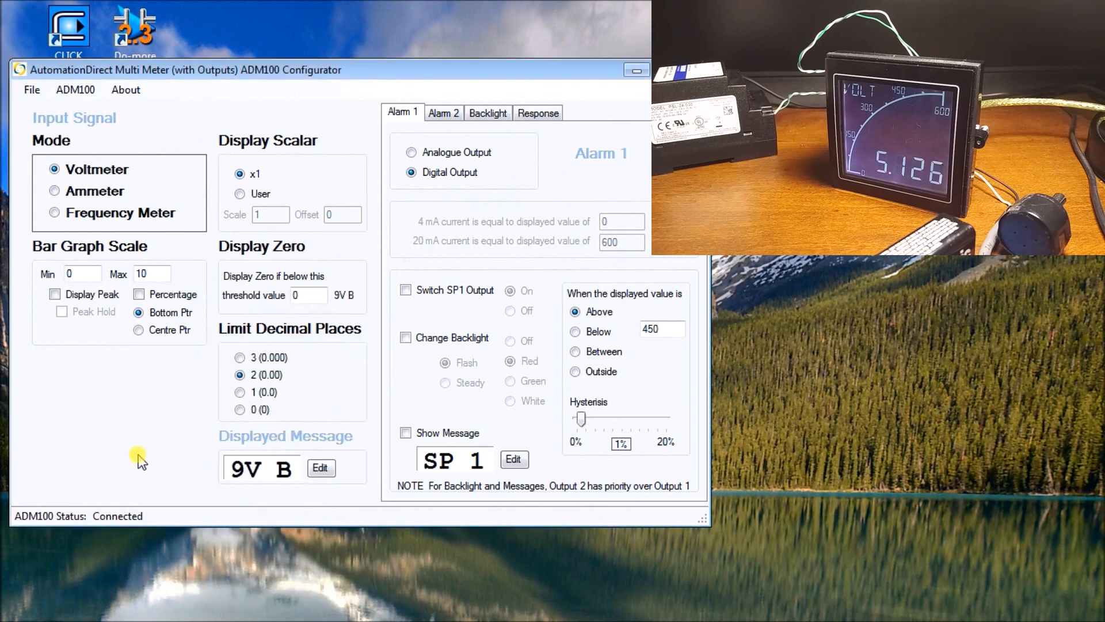
mouse_move(172, 451)
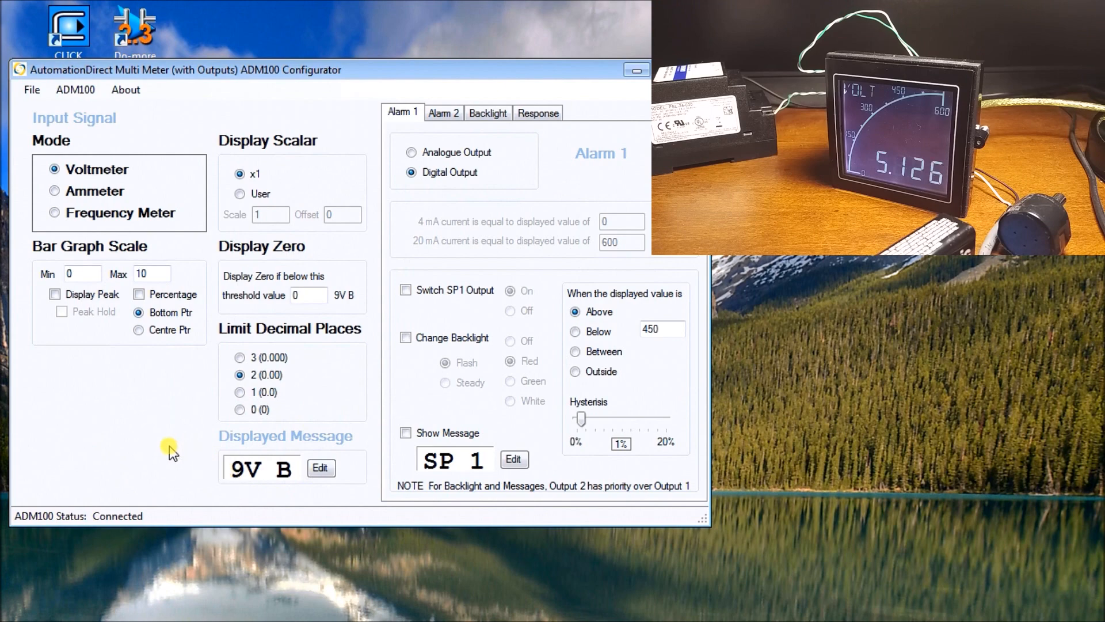
mouse_move(109, 431)
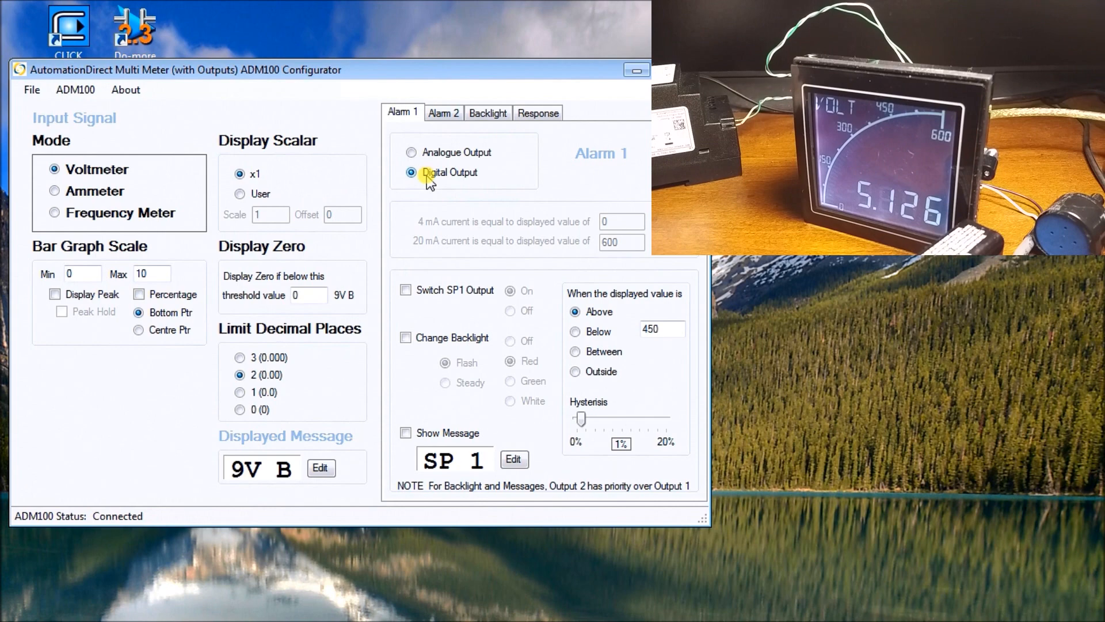
mouse_move(458, 191)
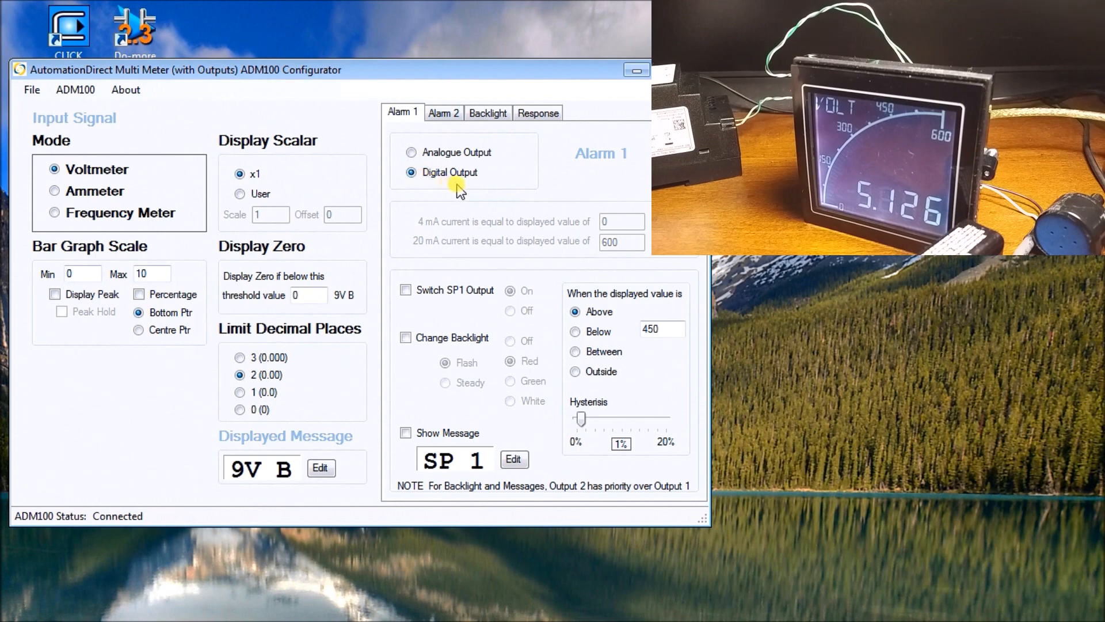
mouse_move(507, 256)
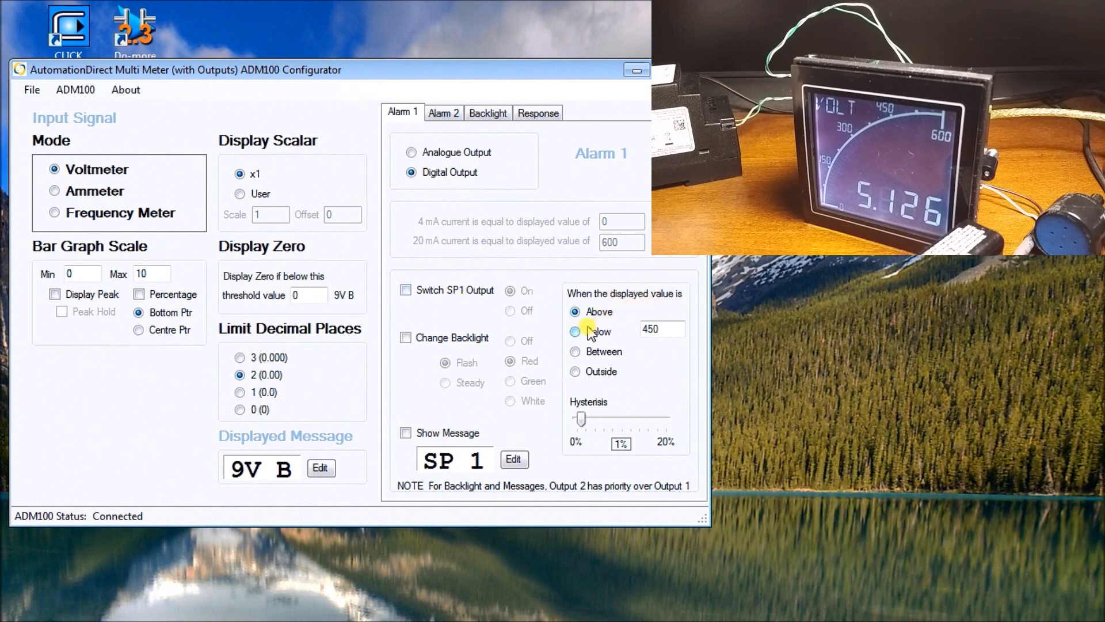
Make Alarm 1 trigger below 3, switching SP1 with a steady red backlight.
click(577, 332)
text(3)
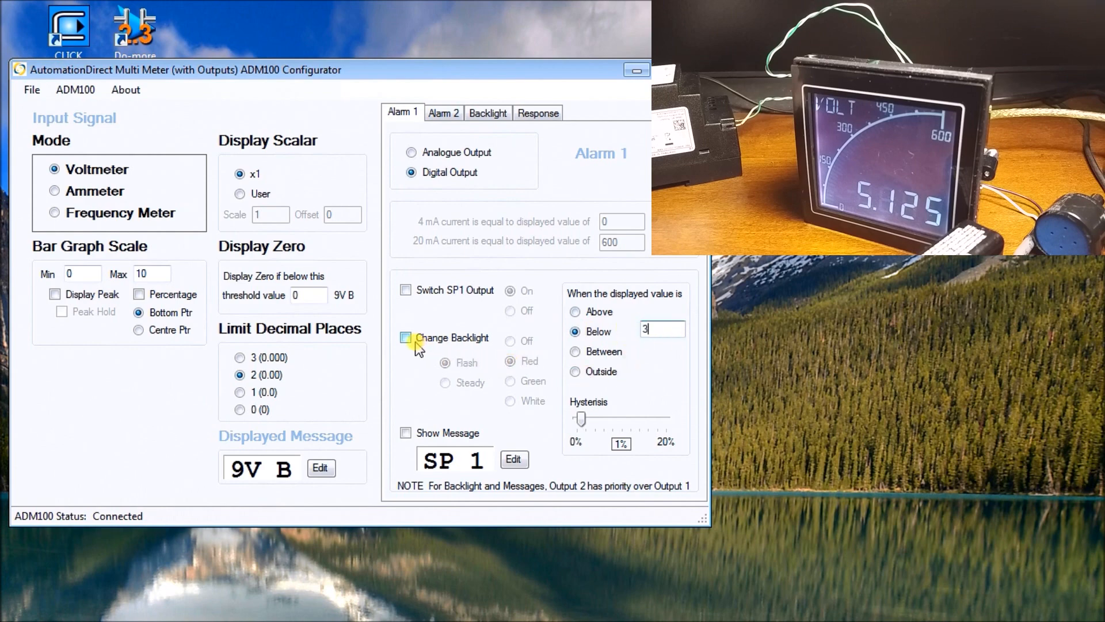
click(406, 338)
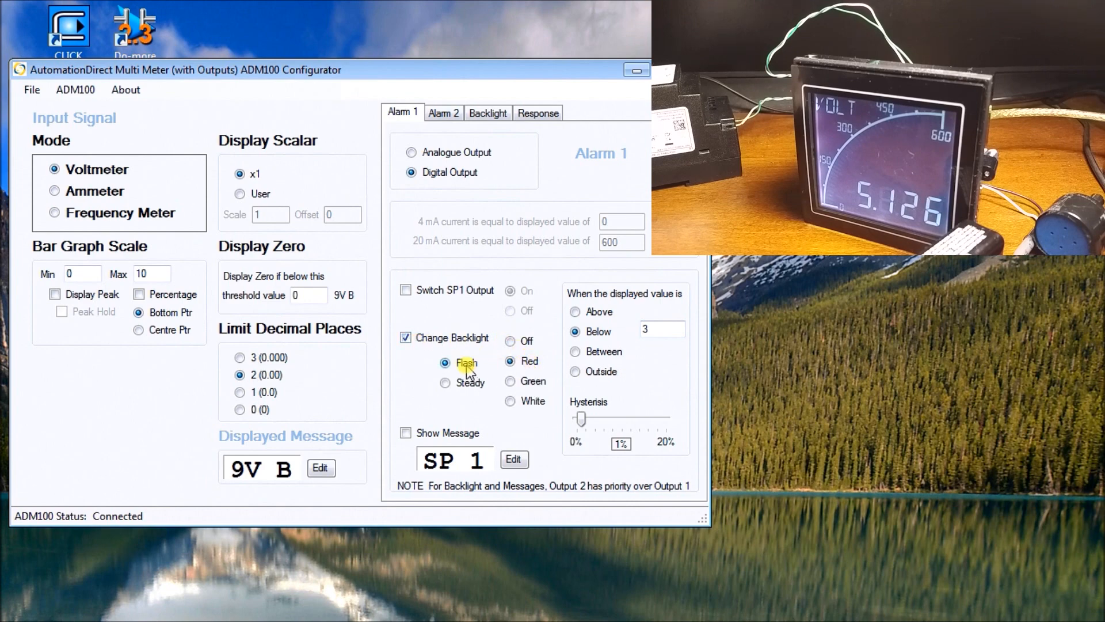
click(446, 383)
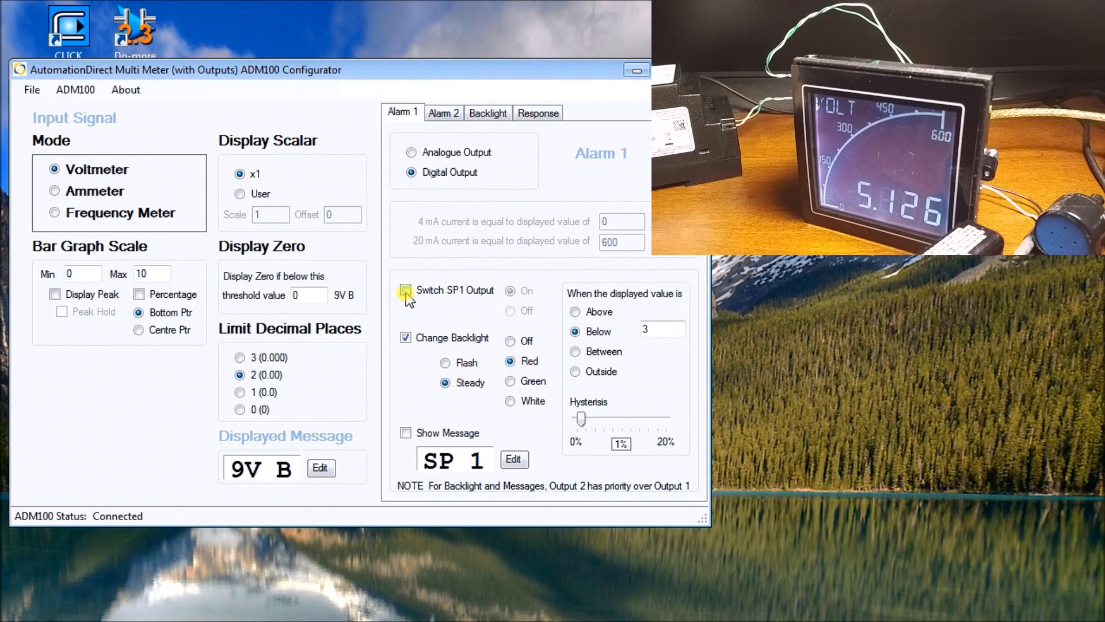
click(509, 311)
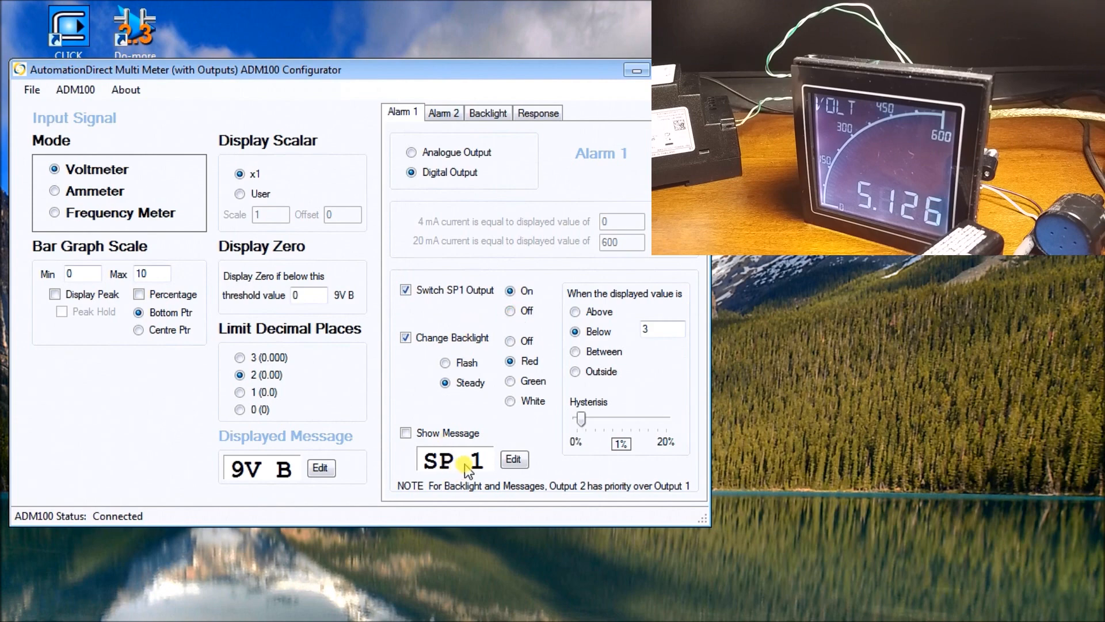
Change Alarm 1's message from SP 1 to LOW and enable Show Message.
click(514, 459)
text(LOW1)
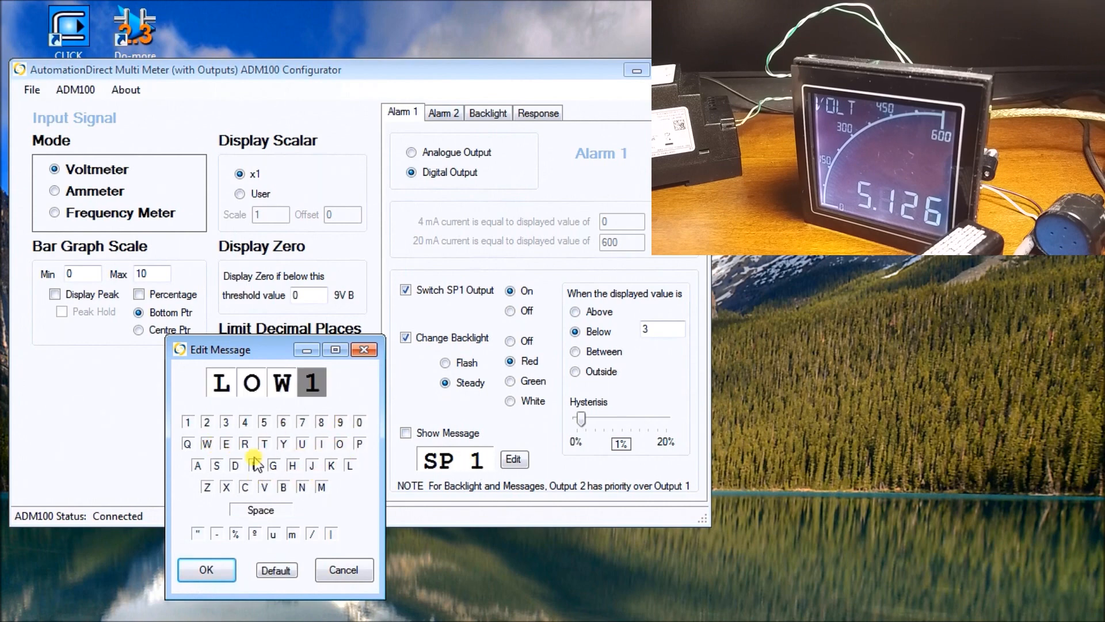
key(backspace)
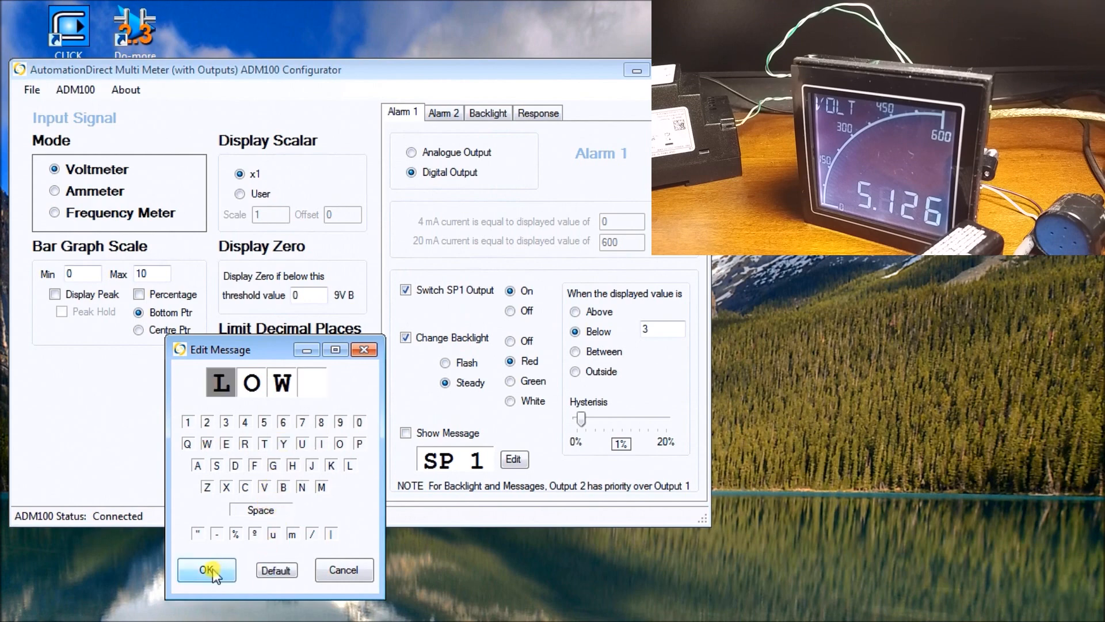
click(207, 569)
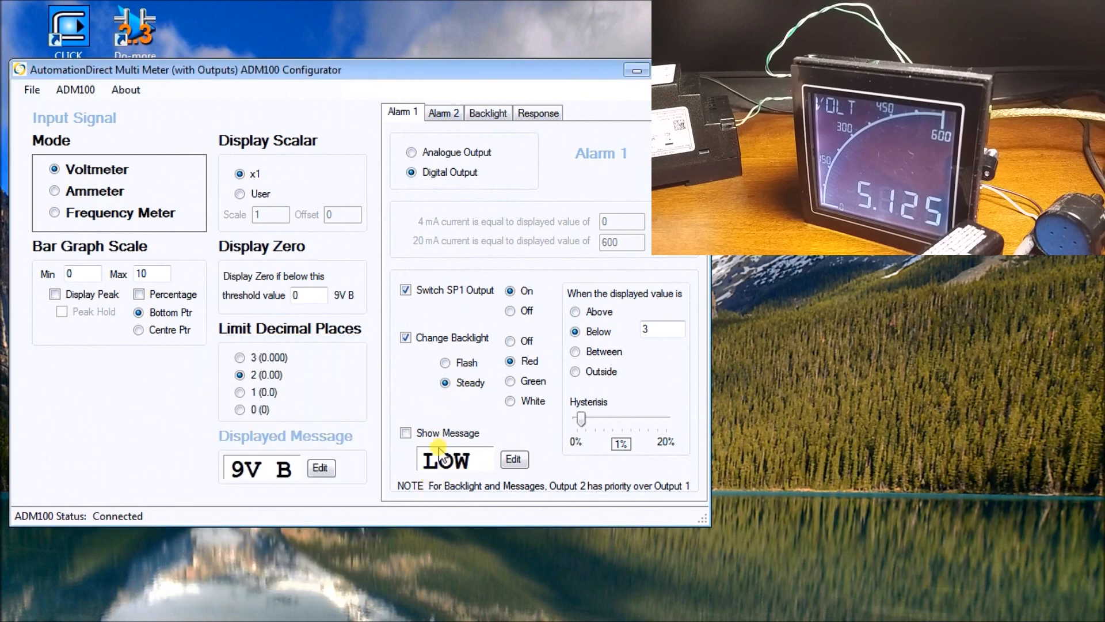
click(406, 433)
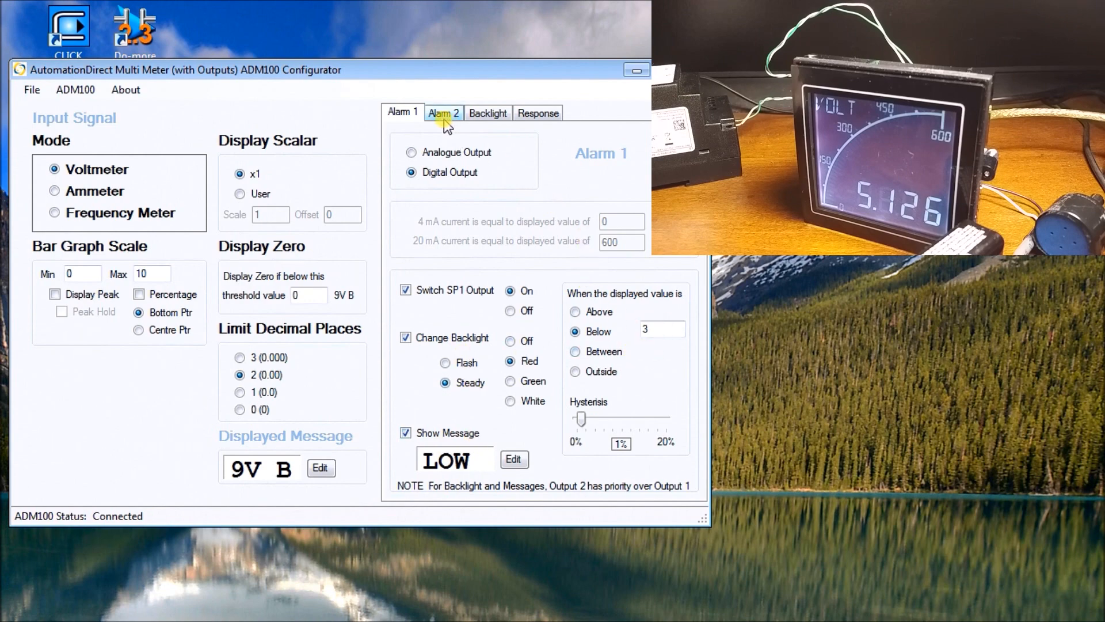
On Alarm 2, switch the SP2 output when the reading is above 7.
click(444, 113)
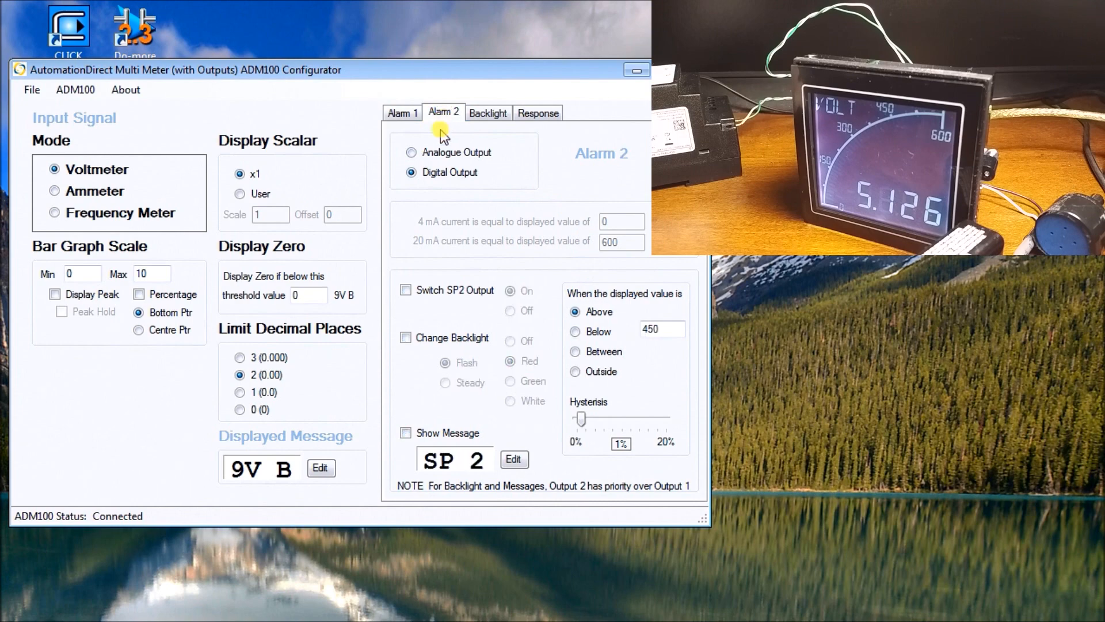
mouse_move(447, 247)
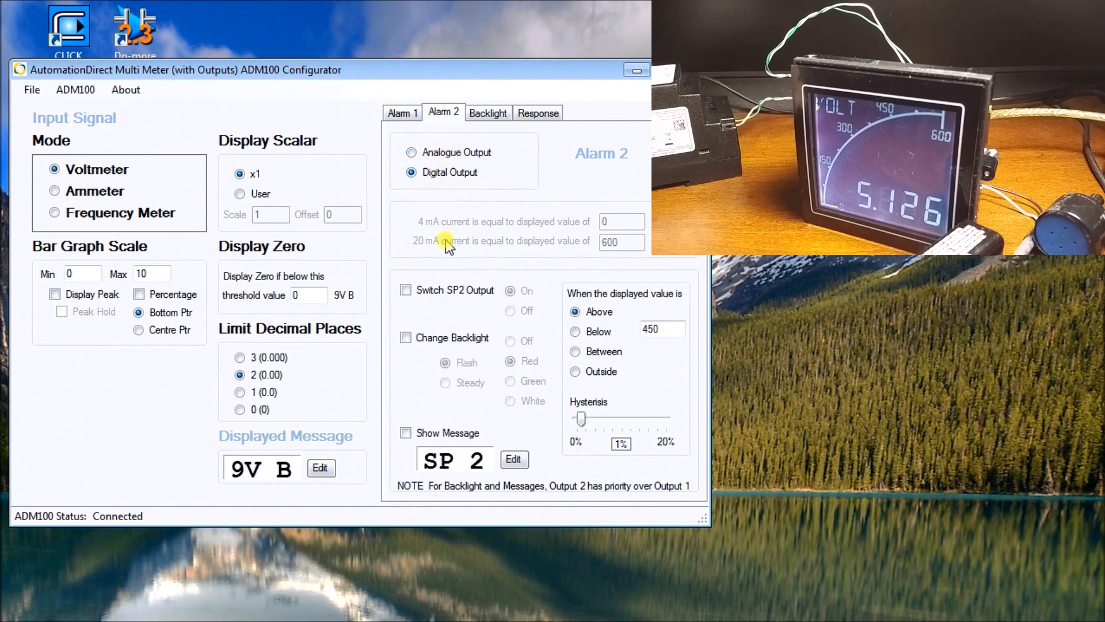
click(405, 290)
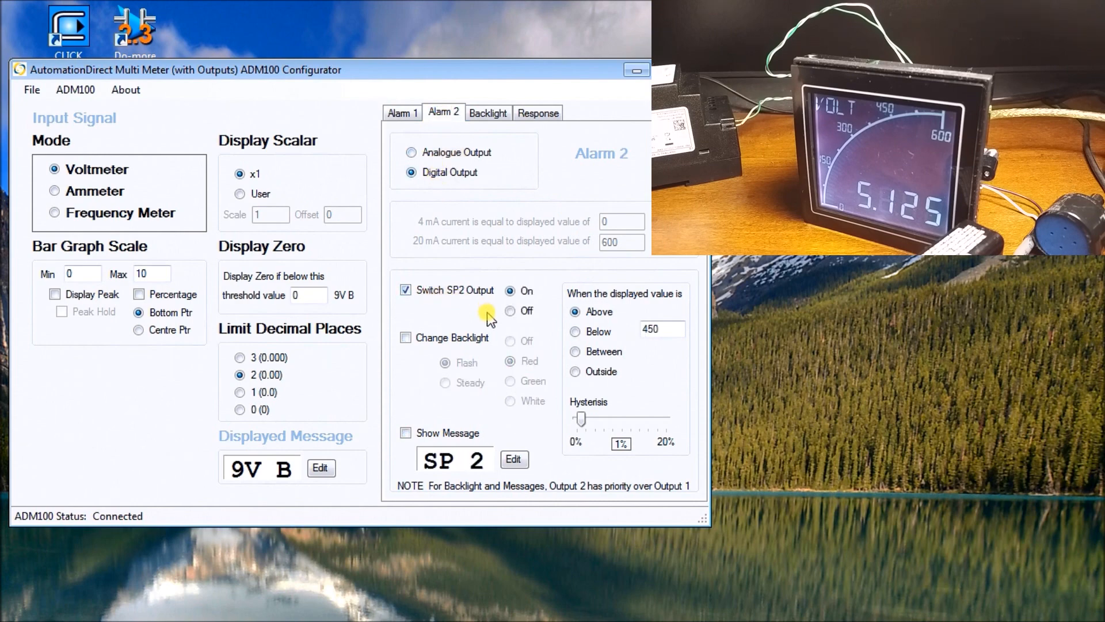
click(576, 331)
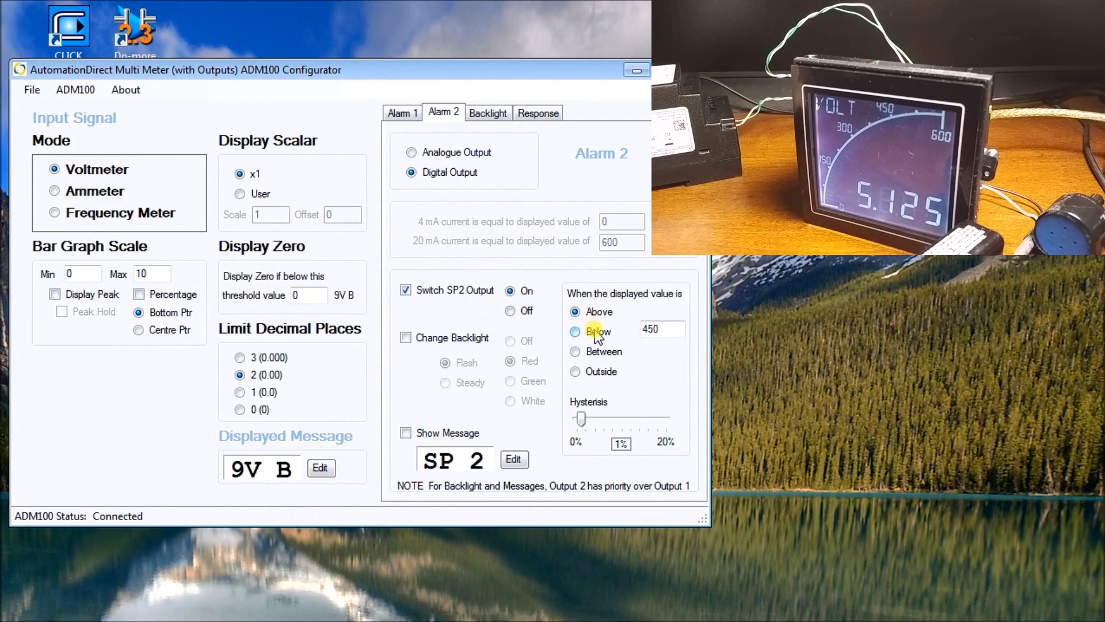
click(660, 329)
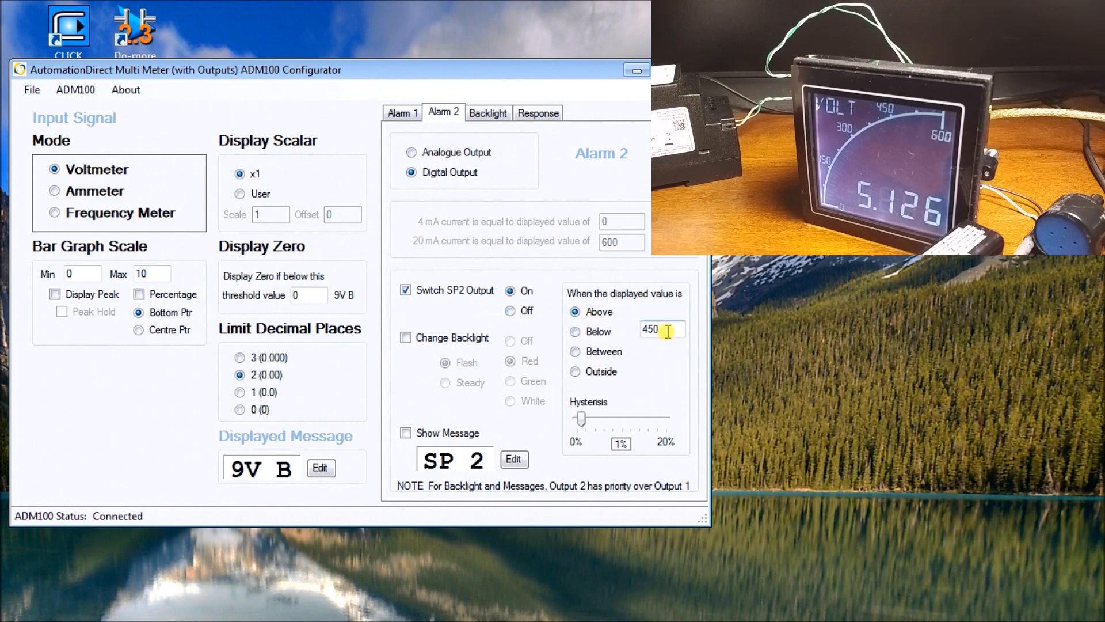
triple_click(660, 330)
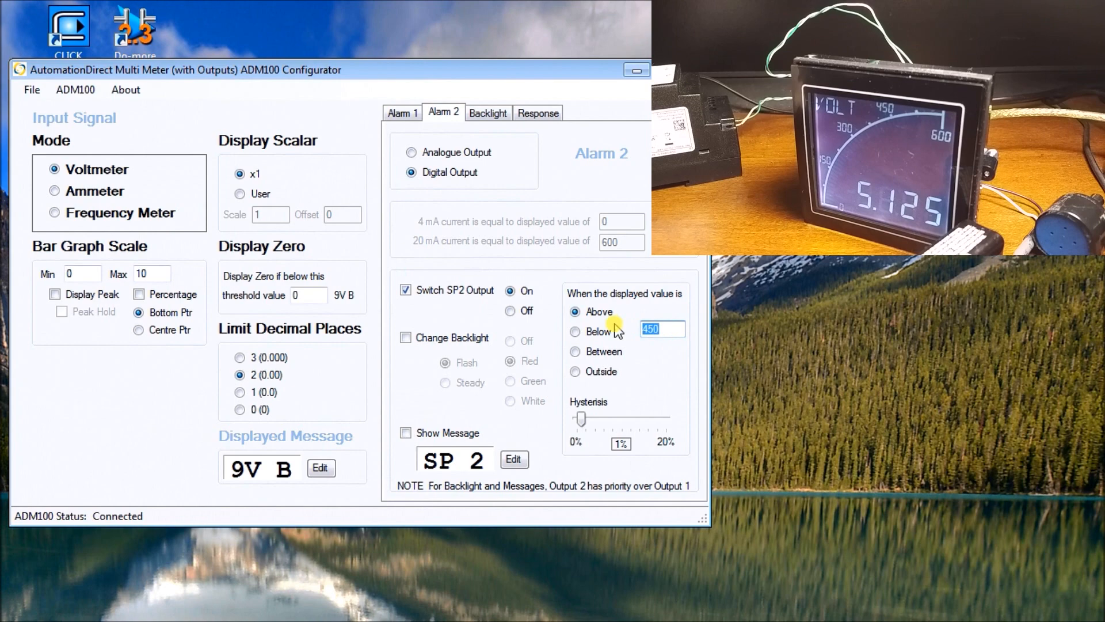
text(7)
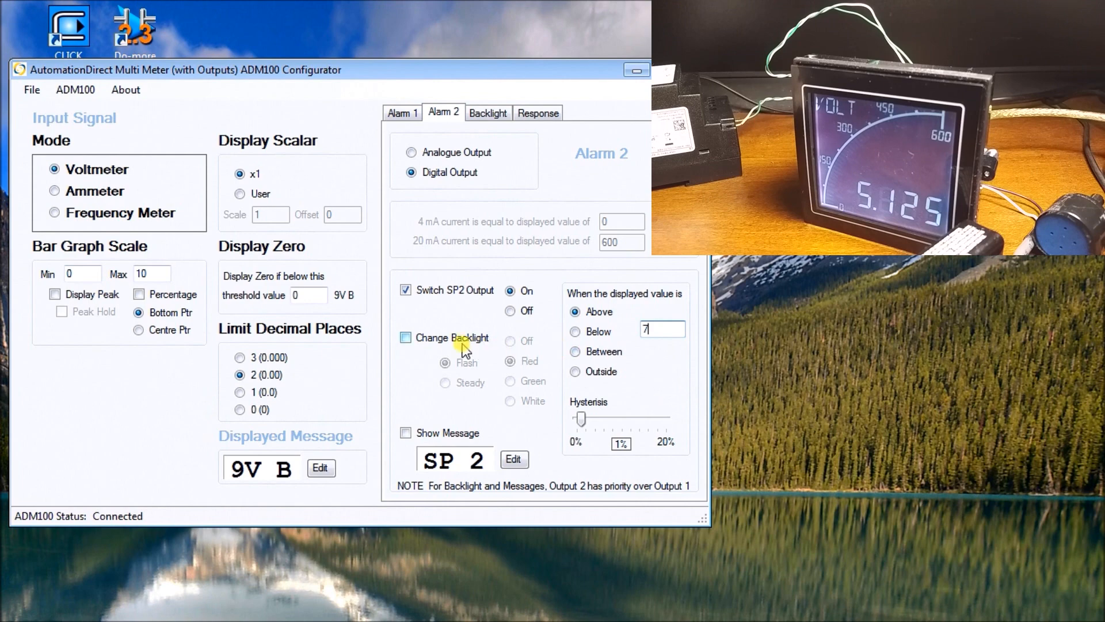
Give Alarm 2 a flashing green backlight and enable its message for editing.
click(405, 337)
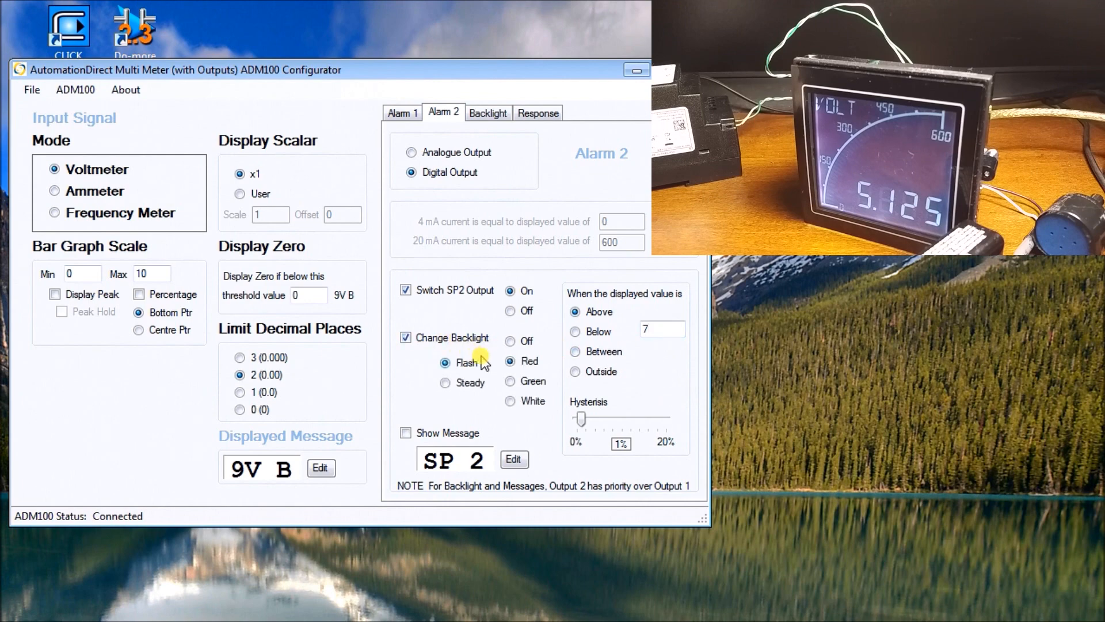
click(510, 381)
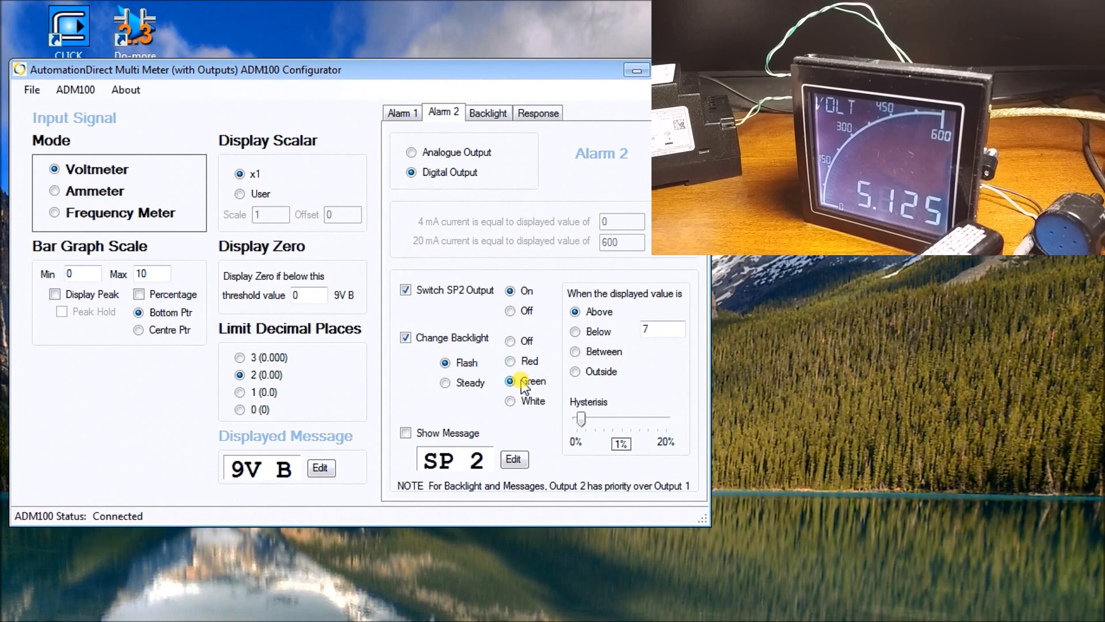
mouse_move(510, 361)
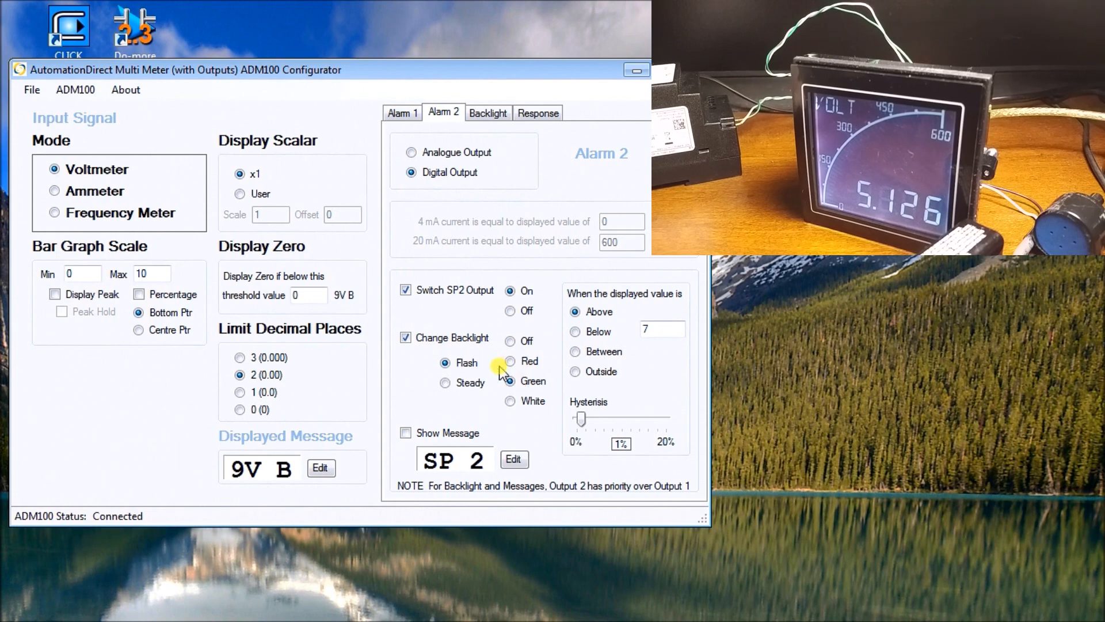
click(405, 432)
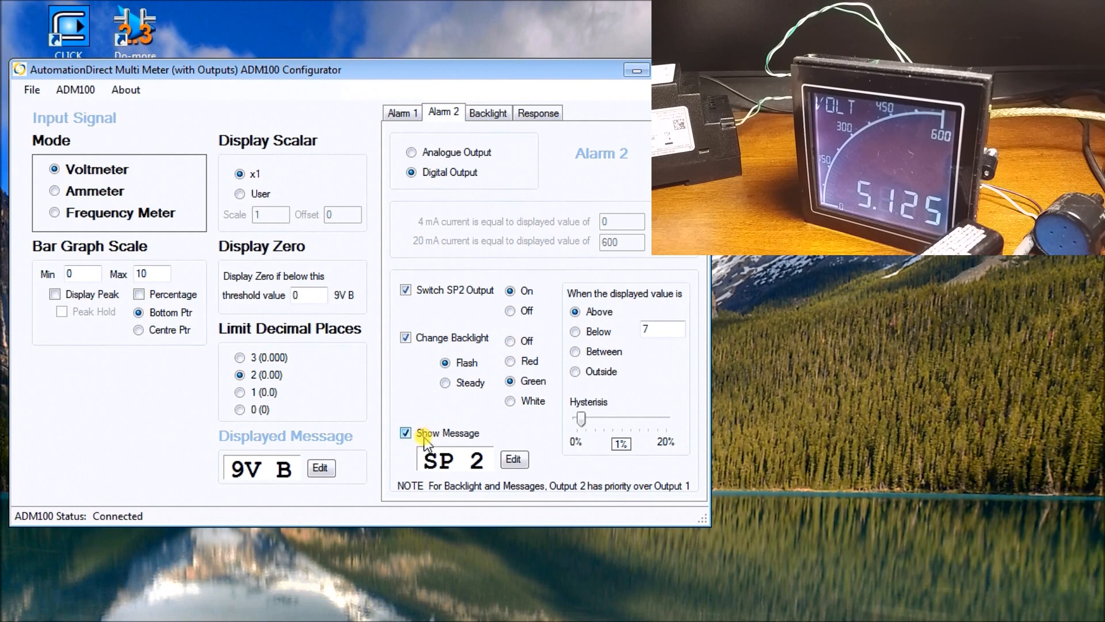
click(514, 458)
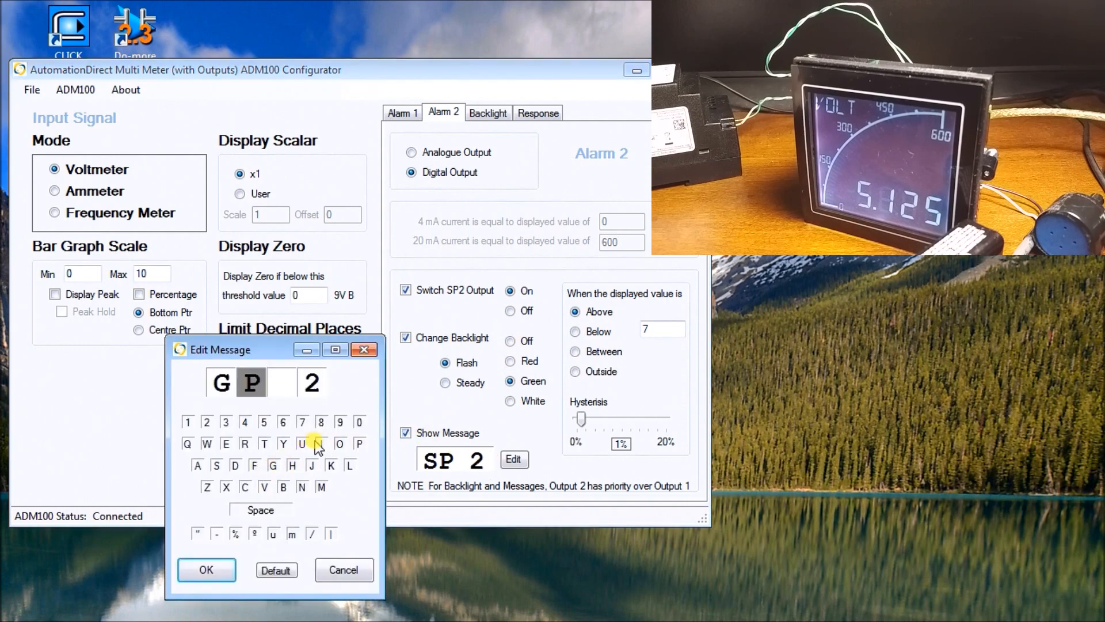
Spell GOOD as Alarm 2's message, replacing SP 2, and confirm it.
click(339, 444)
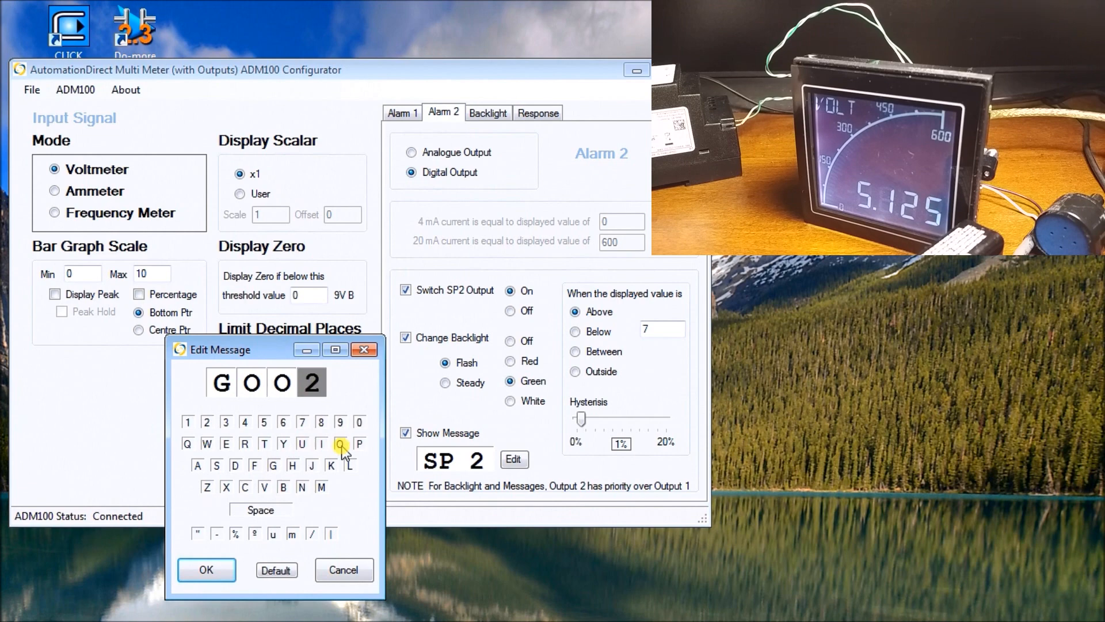
click(234, 465)
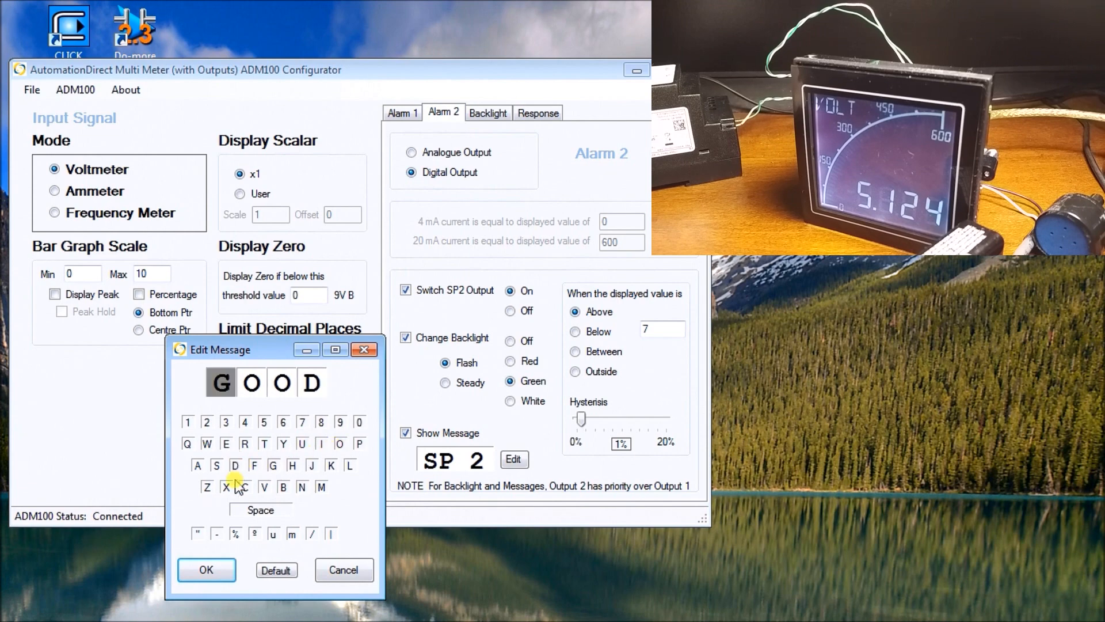
click(206, 570)
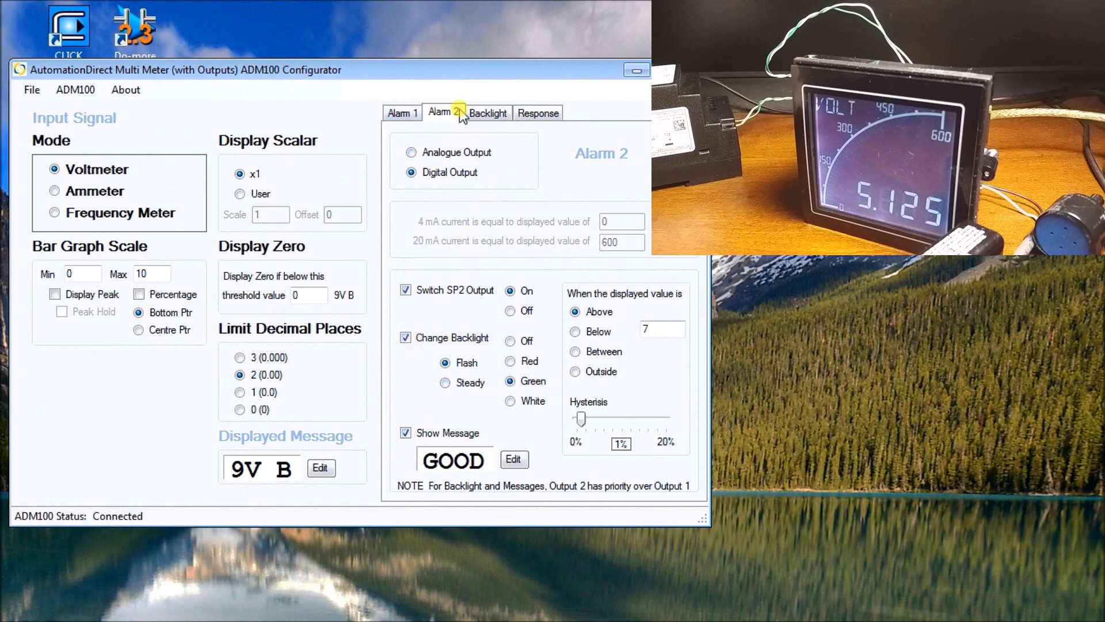
Open the Backlight settings showing white default colour and 75% brightness.
click(487, 113)
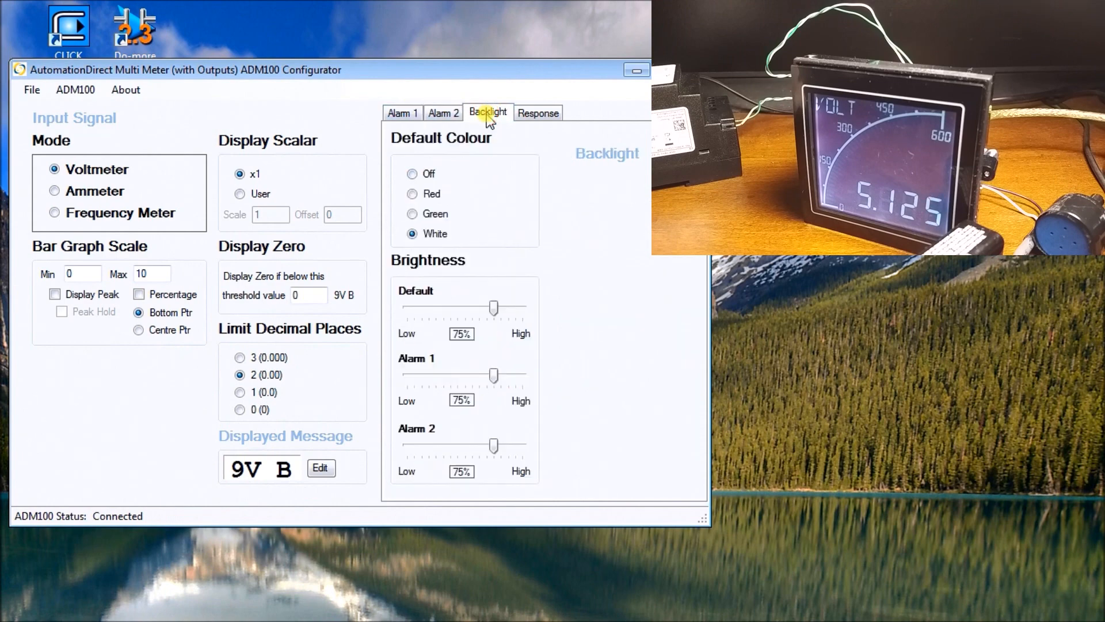
mouse_move(405, 264)
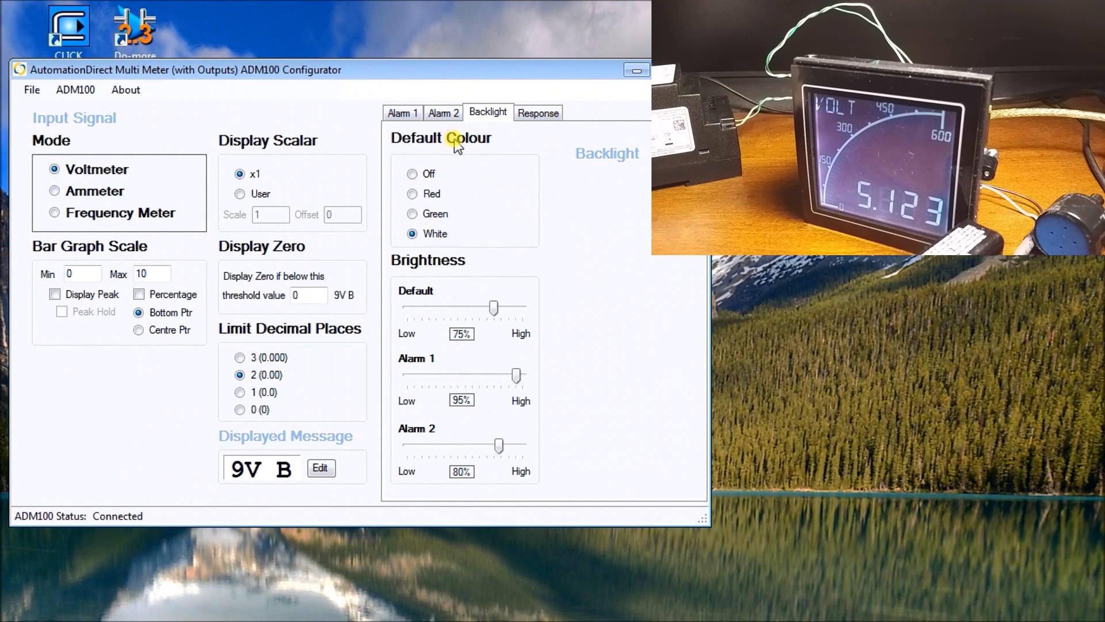
mouse_move(542, 319)
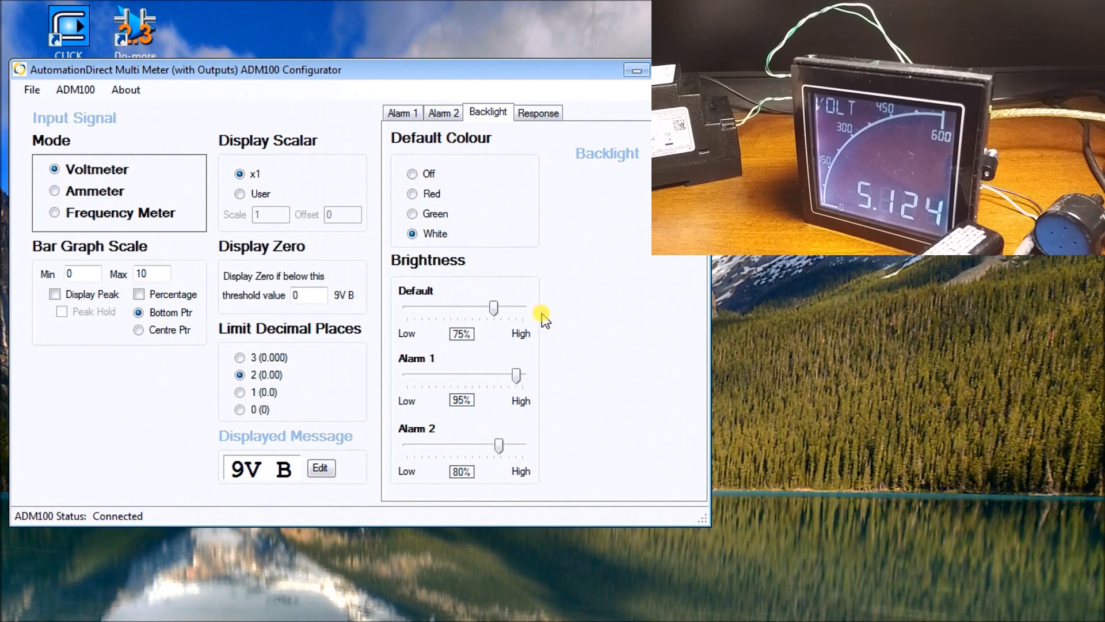
mouse_move(542, 133)
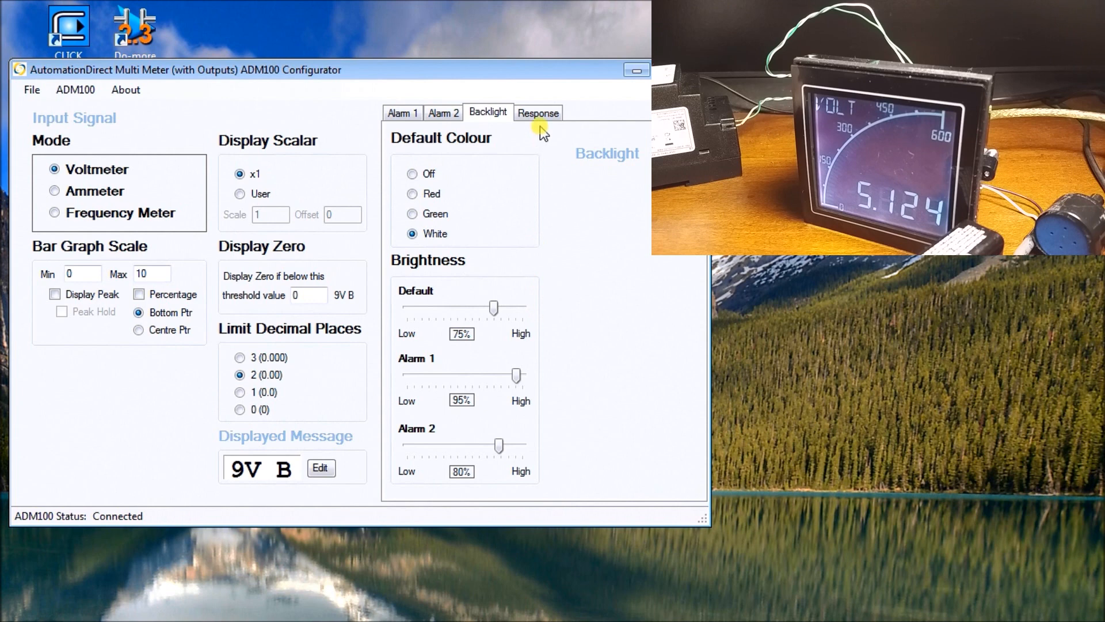
click(538, 112)
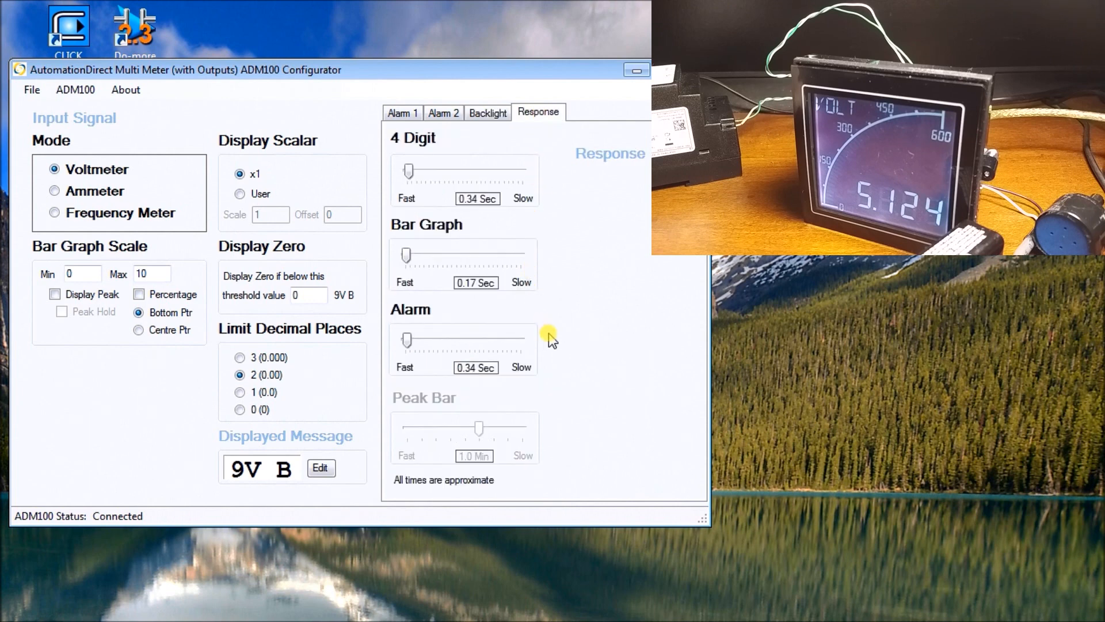
mouse_move(527, 264)
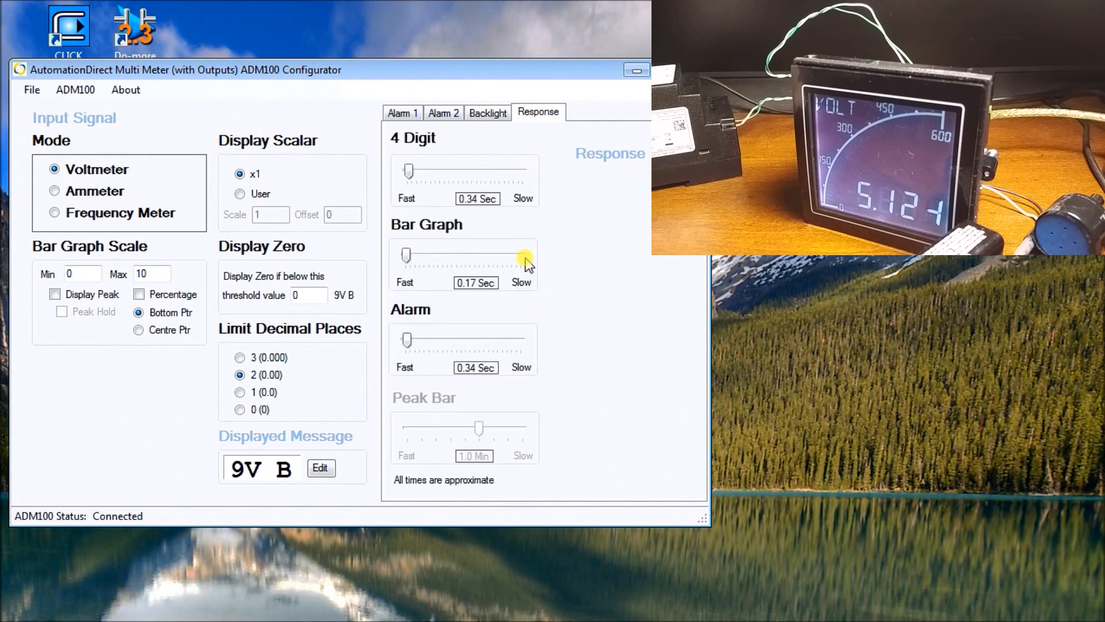
mouse_move(600, 413)
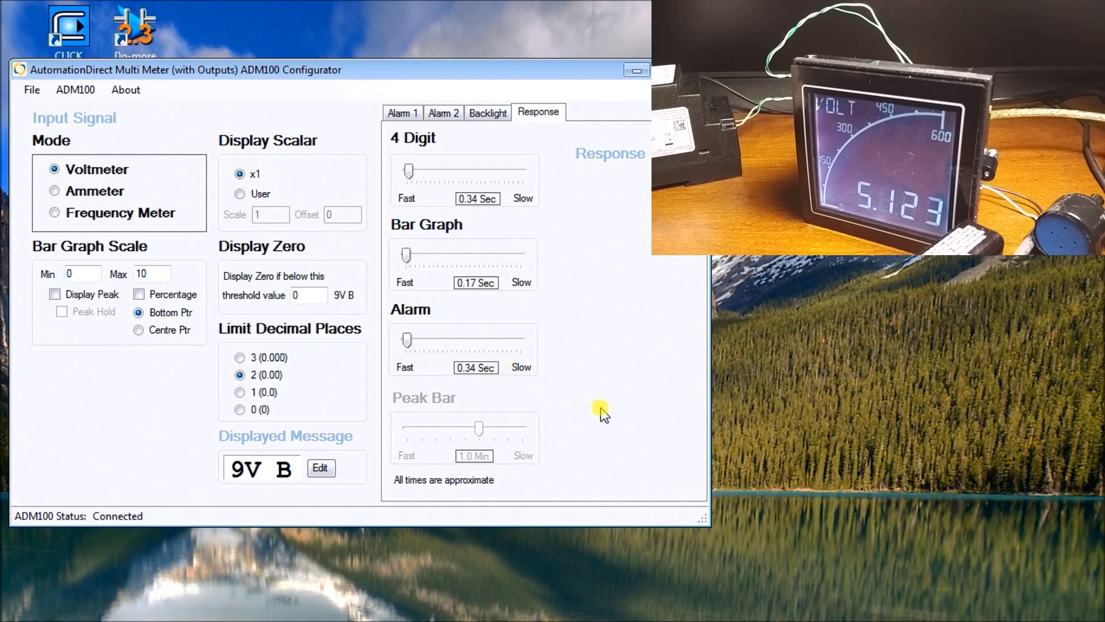
mouse_move(613, 382)
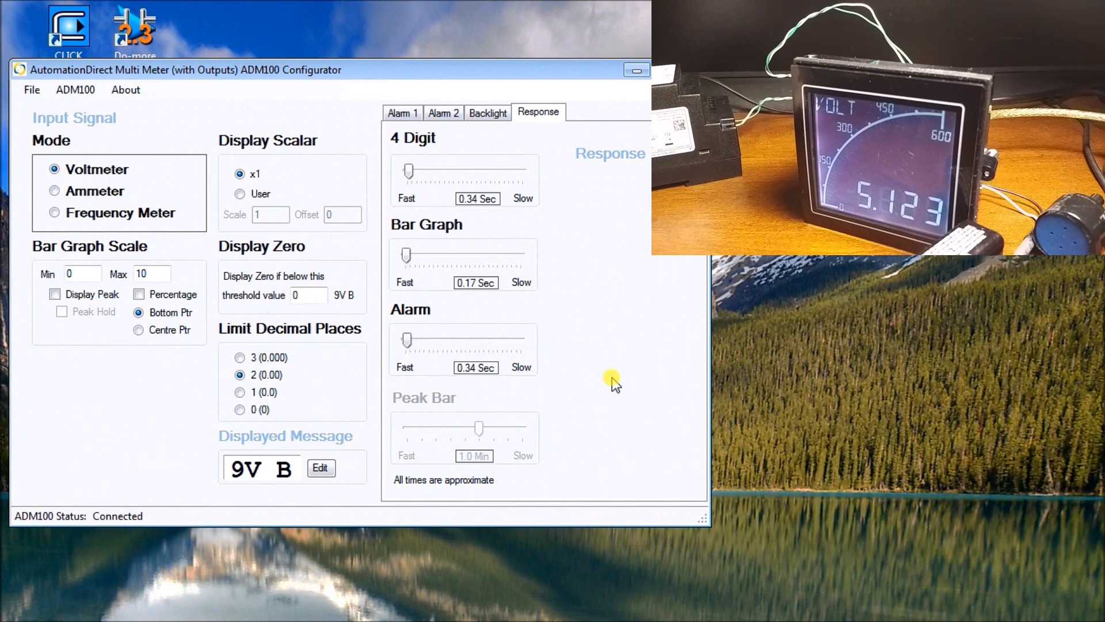
mouse_move(59, 106)
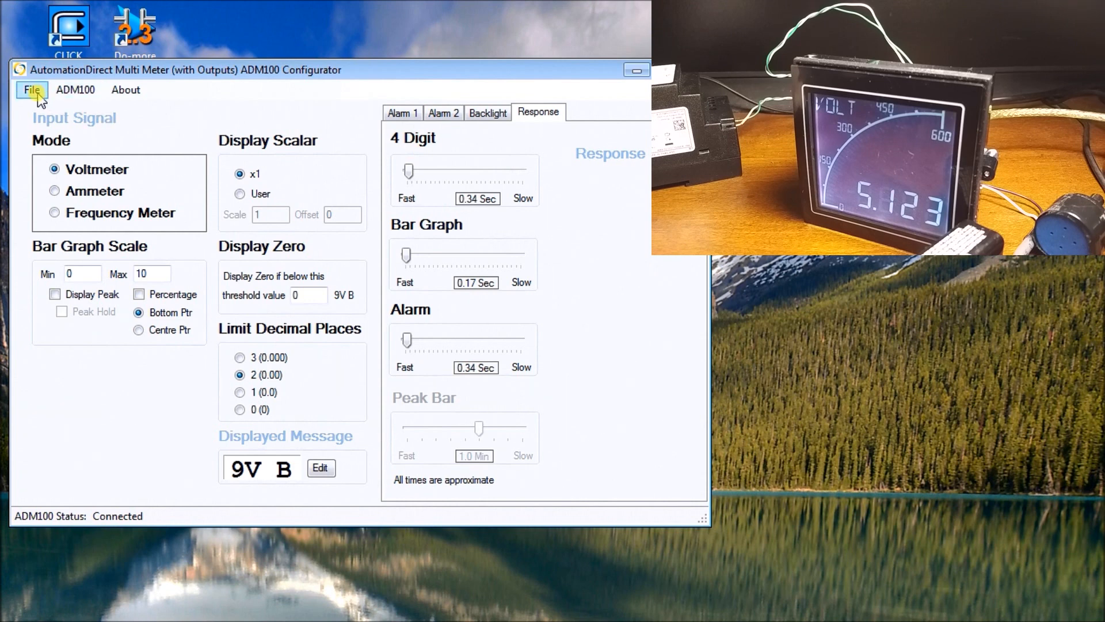
Save the current meter configuration as a file named 'Battery' in the Program folder.
click(32, 90)
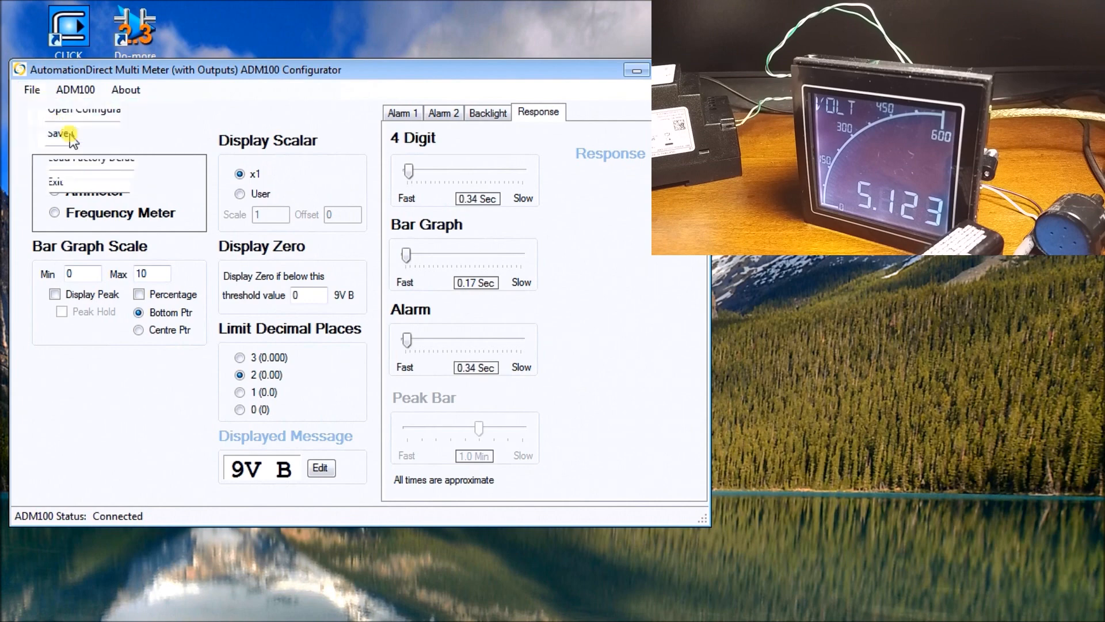
click(57, 135)
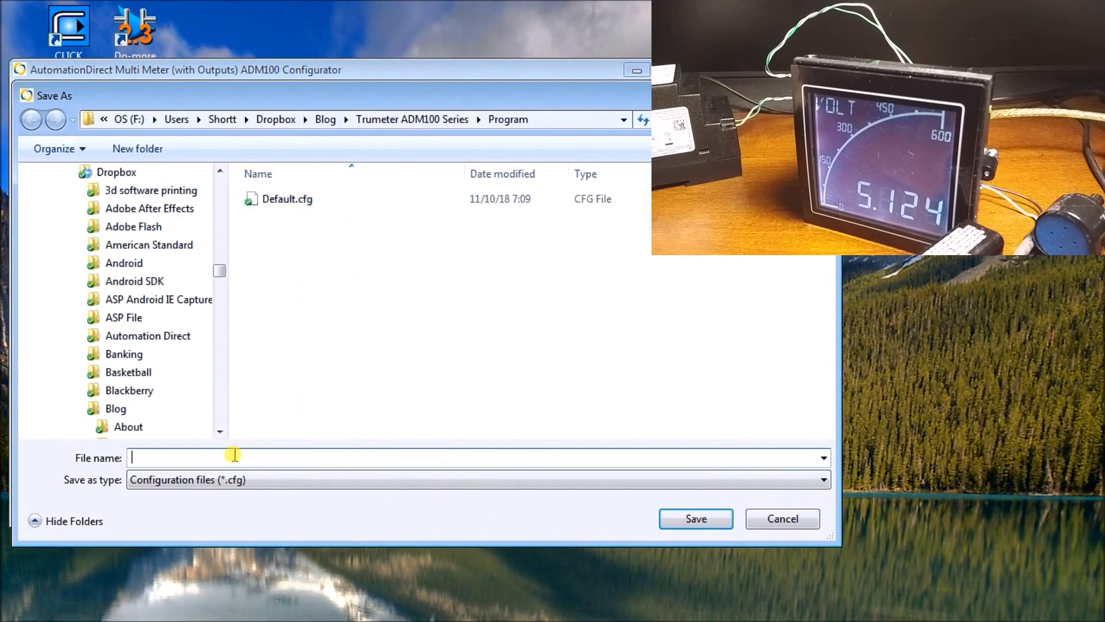
text(B)
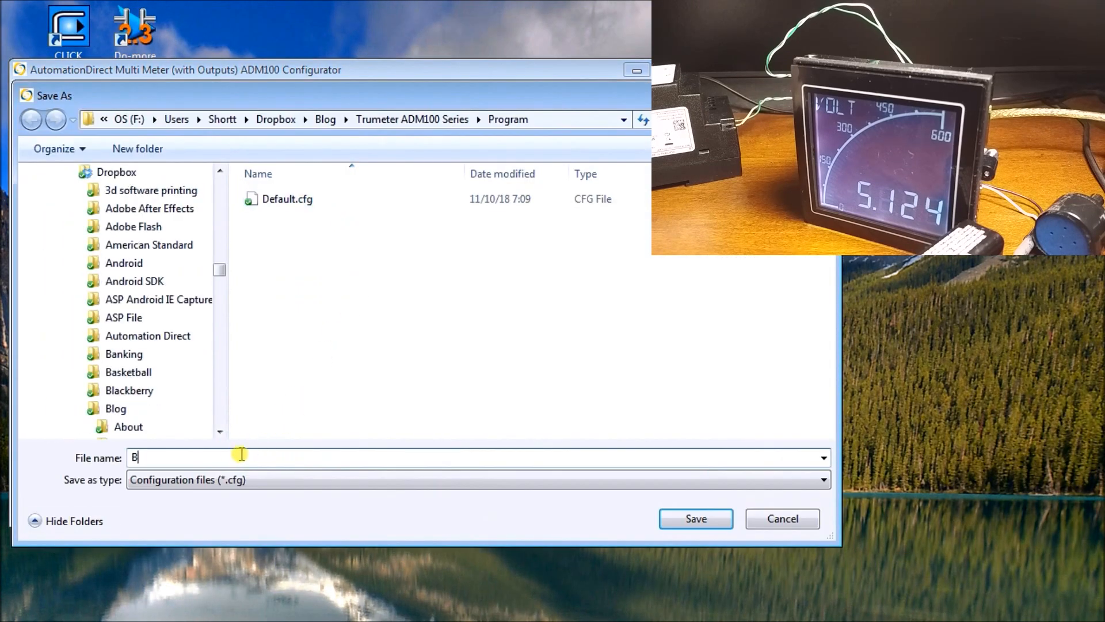
text(atter)
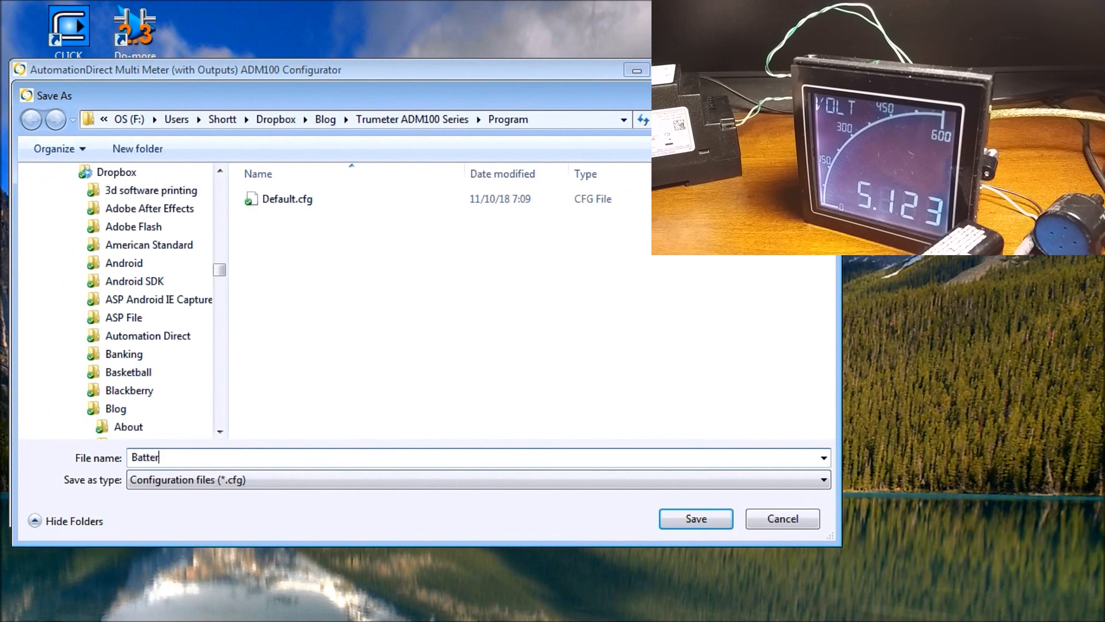
text(y)
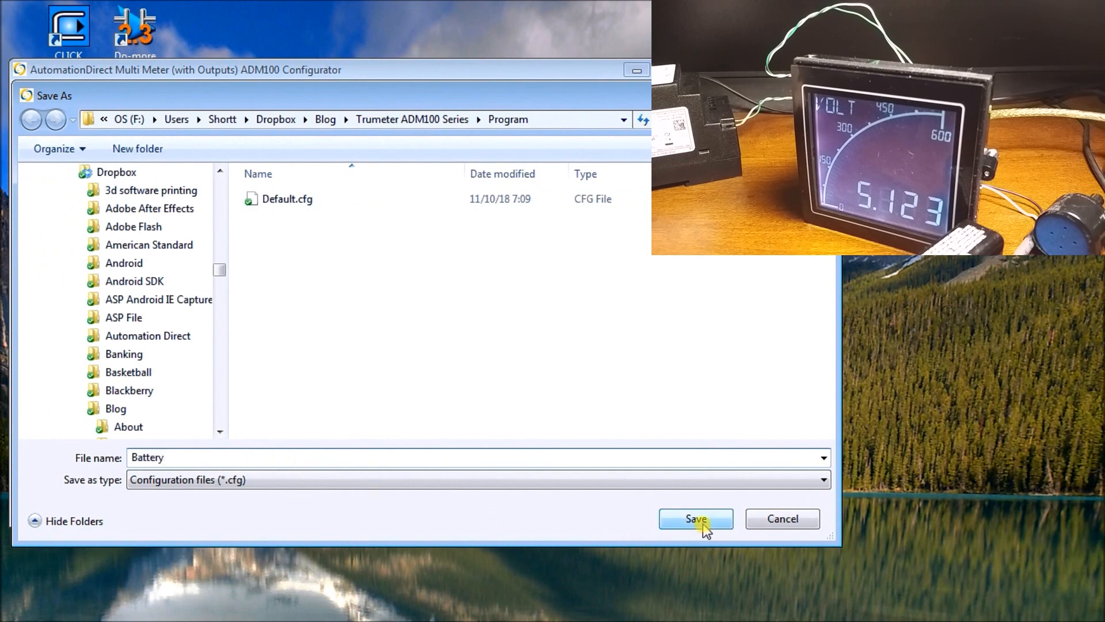
click(695, 518)
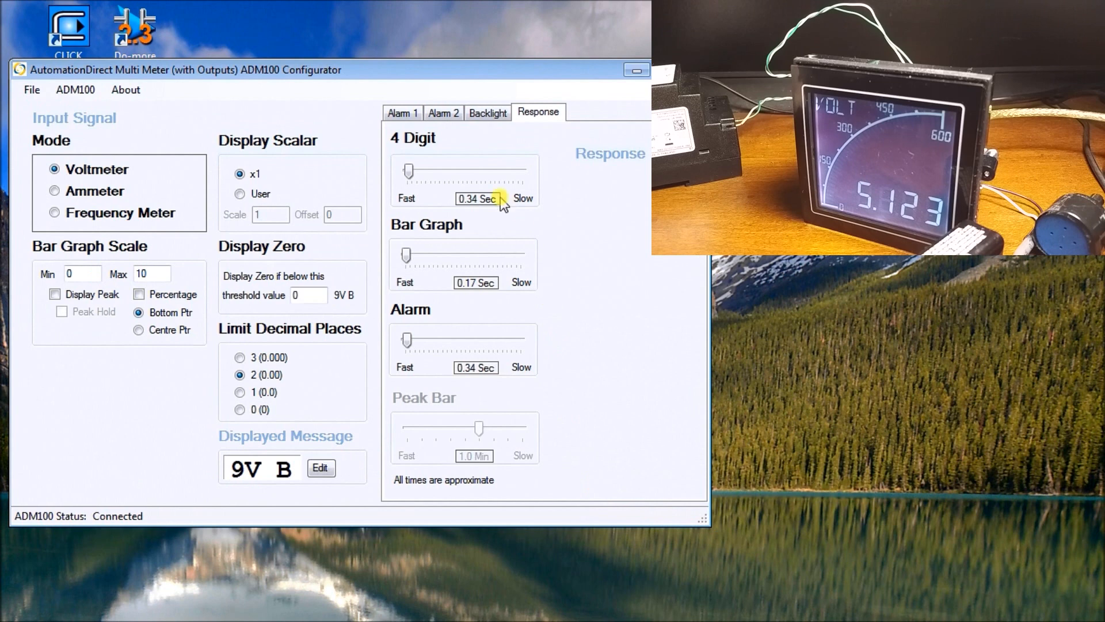
click(76, 90)
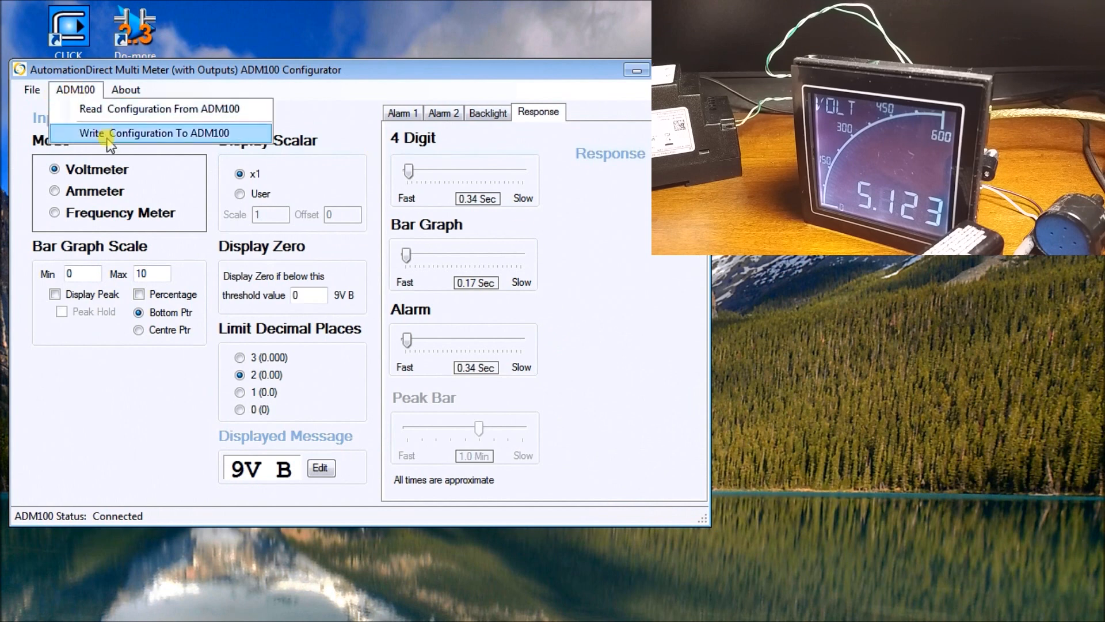
Write the configuration to the ADM100 meter and confirm overwriting its data.
click(158, 133)
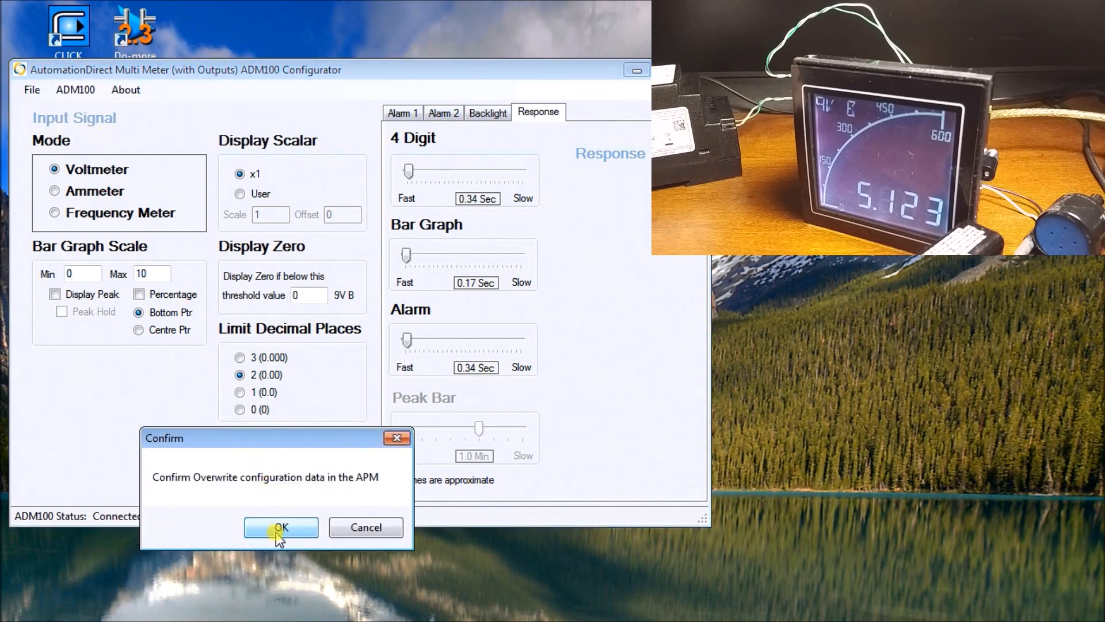
click(281, 527)
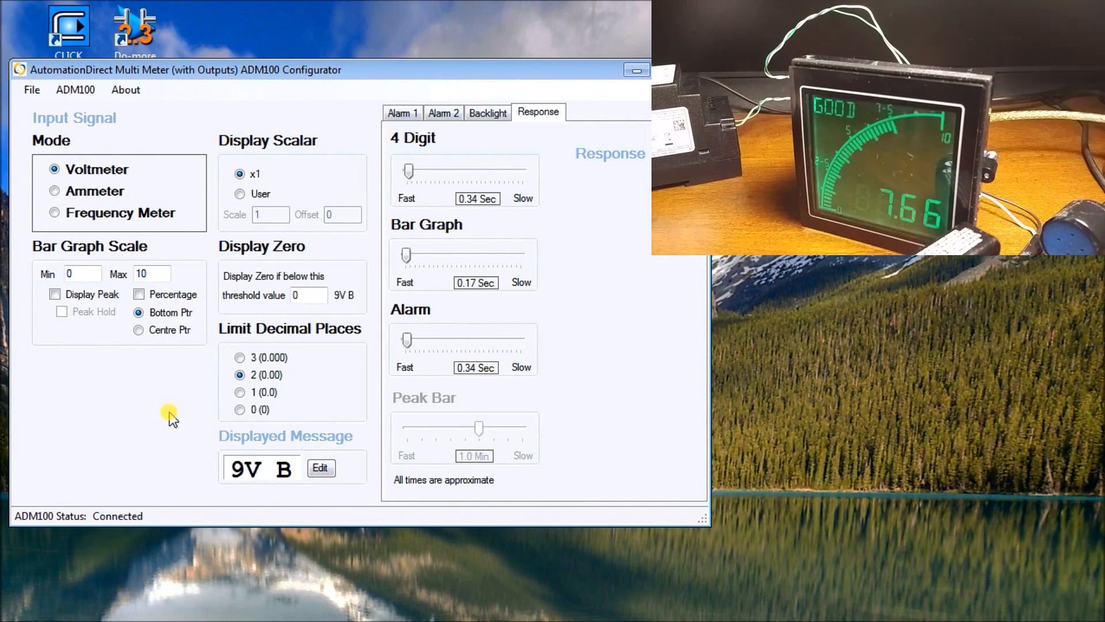
mouse_move(282, 148)
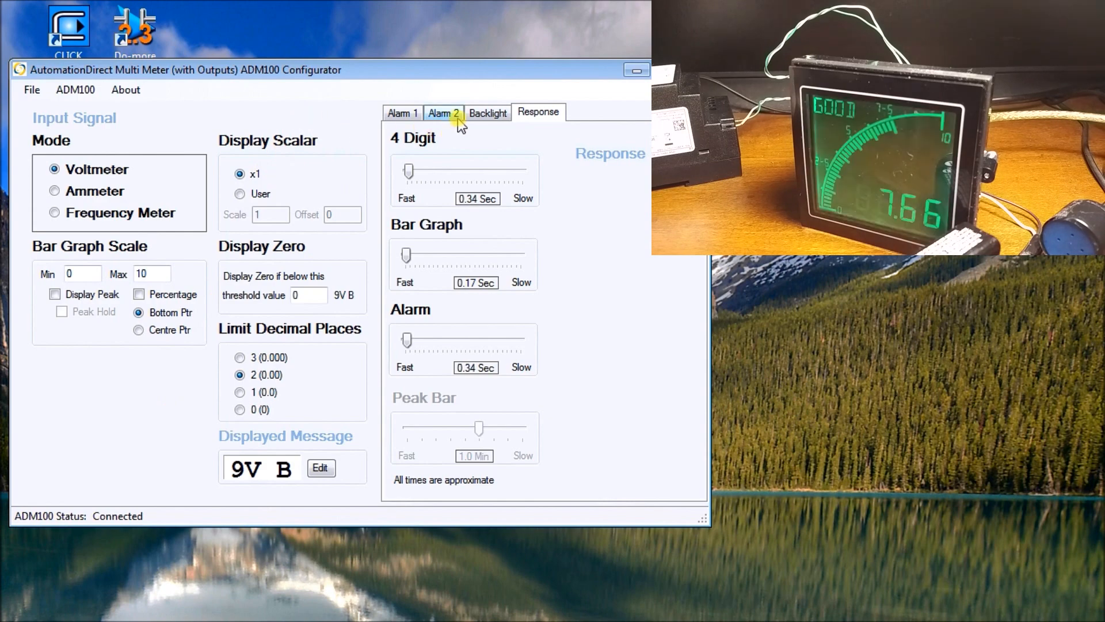
Make Alarm 2's green backlight steady instead of flashing, then review Alarm 1 and Backlight settings.
click(443, 113)
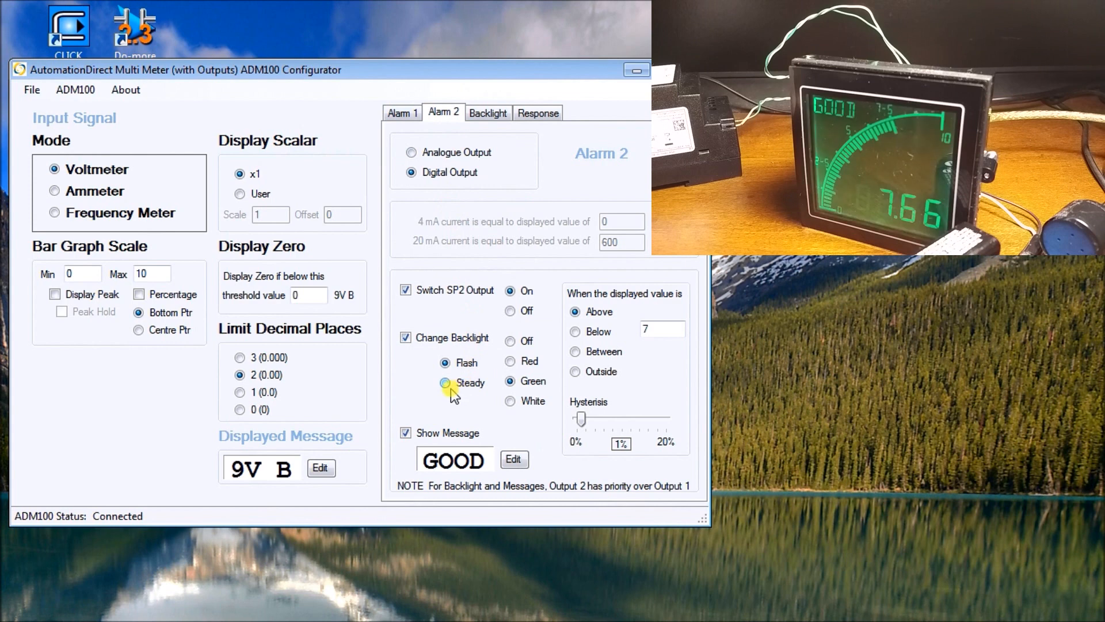
click(445, 382)
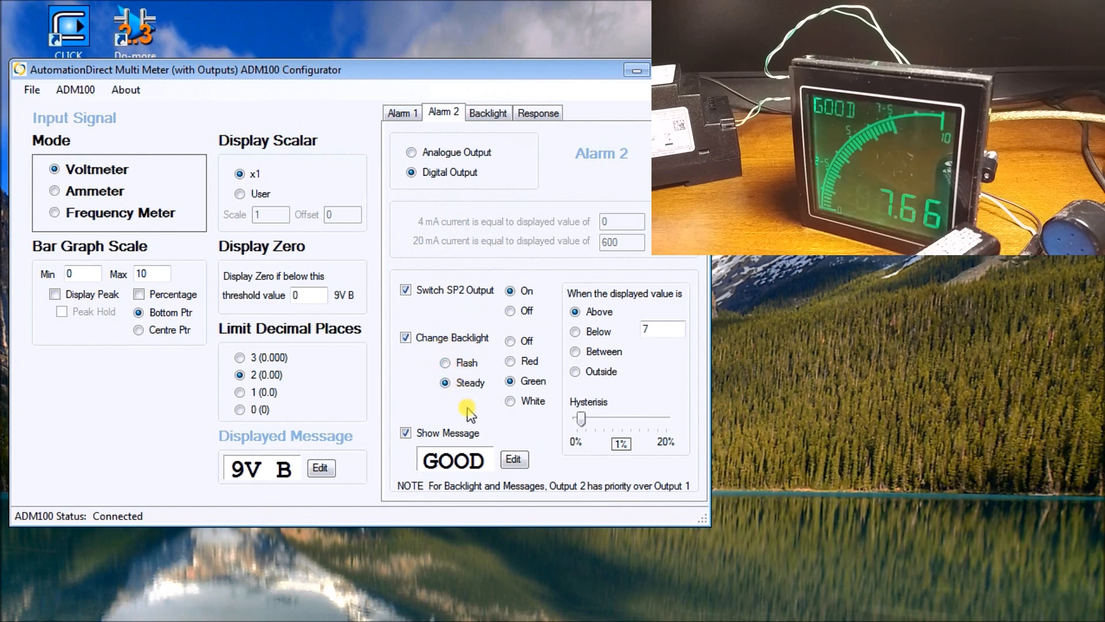
mouse_move(484, 356)
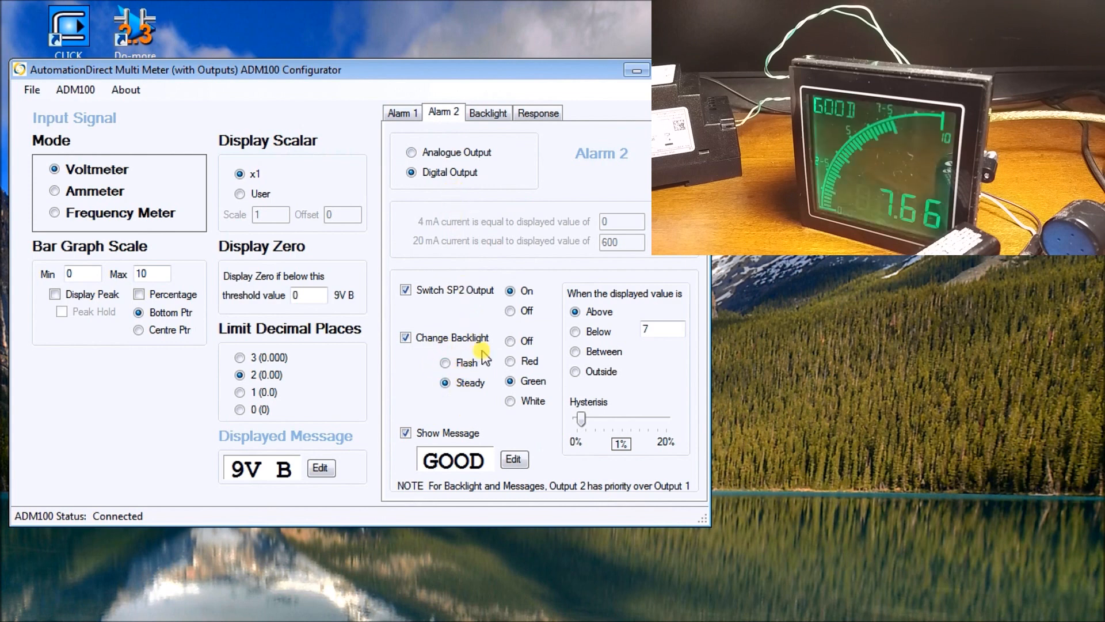
click(403, 113)
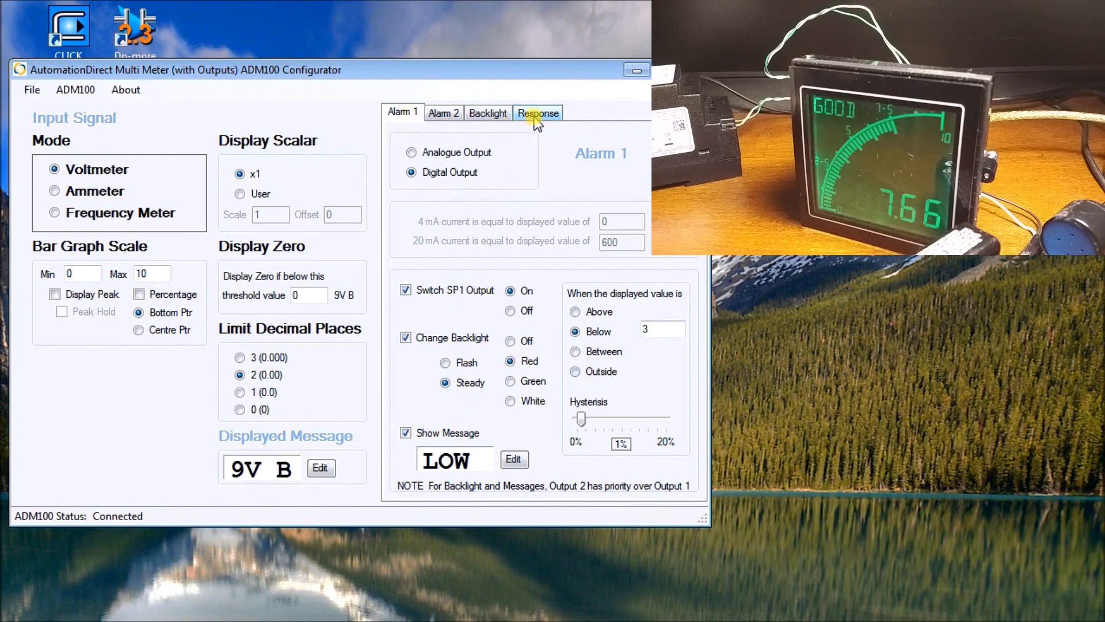
click(487, 113)
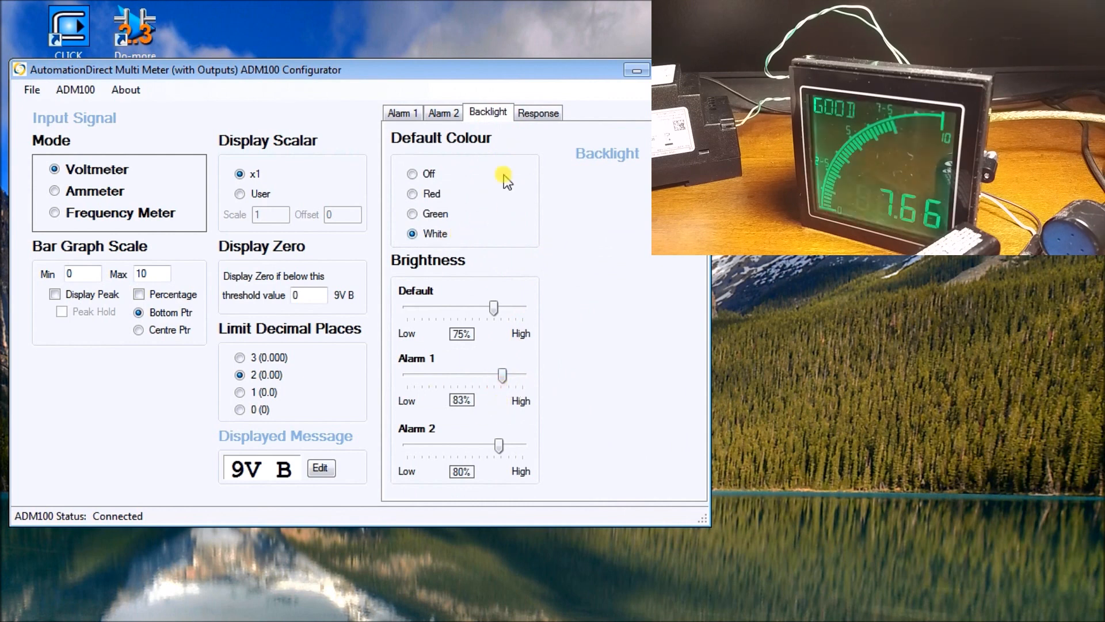
Overwrite Battery.cfg with the updated configuration, confirming the replacement.
click(32, 89)
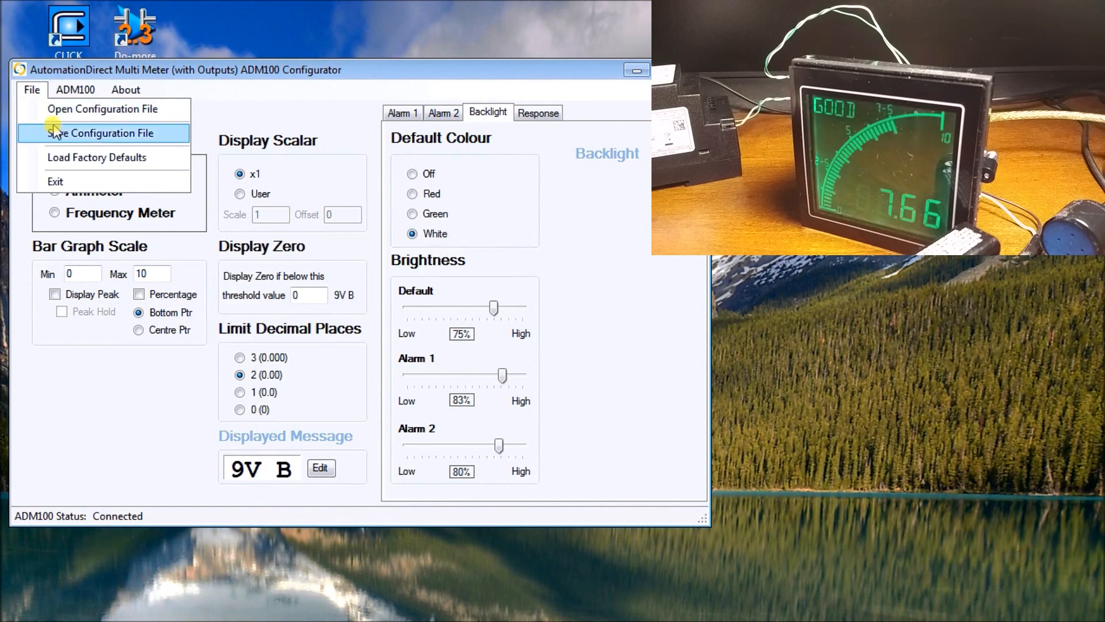
click(100, 133)
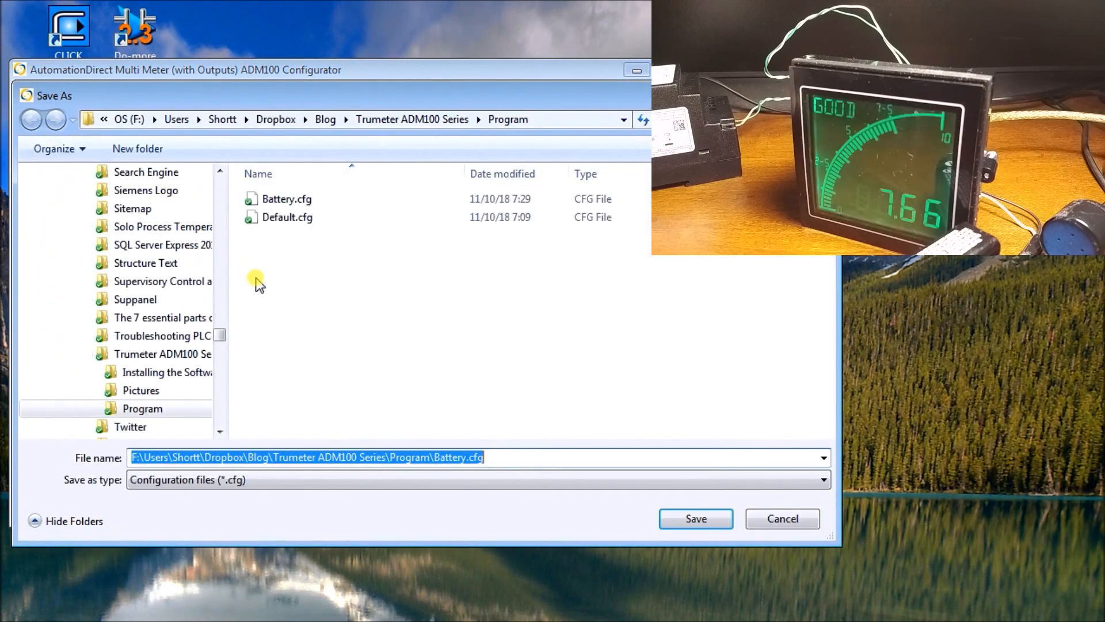
click(286, 198)
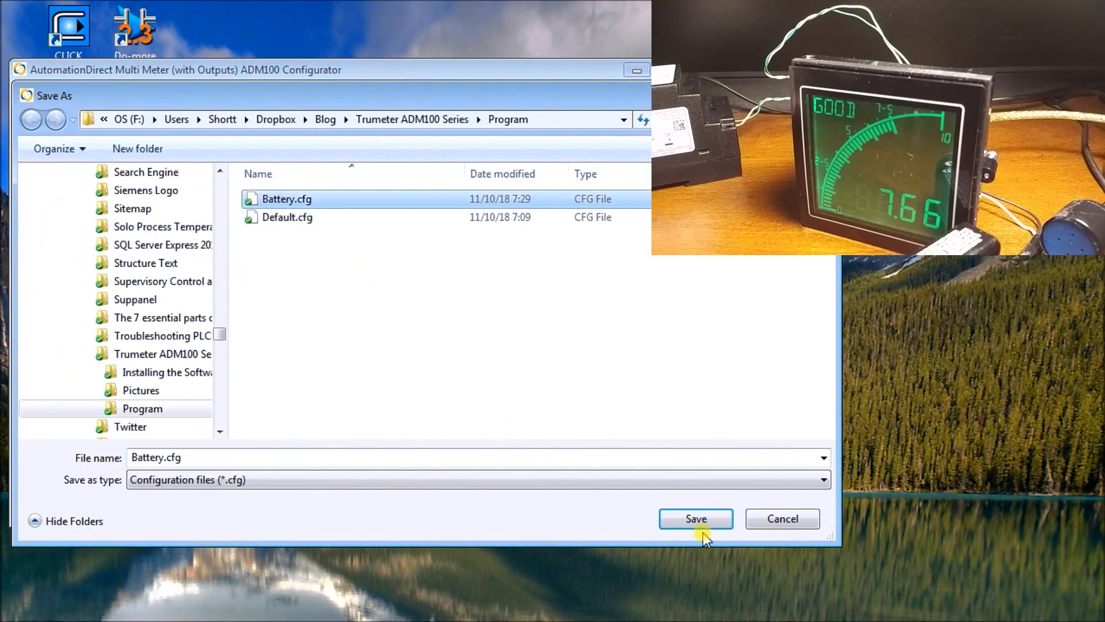
click(695, 518)
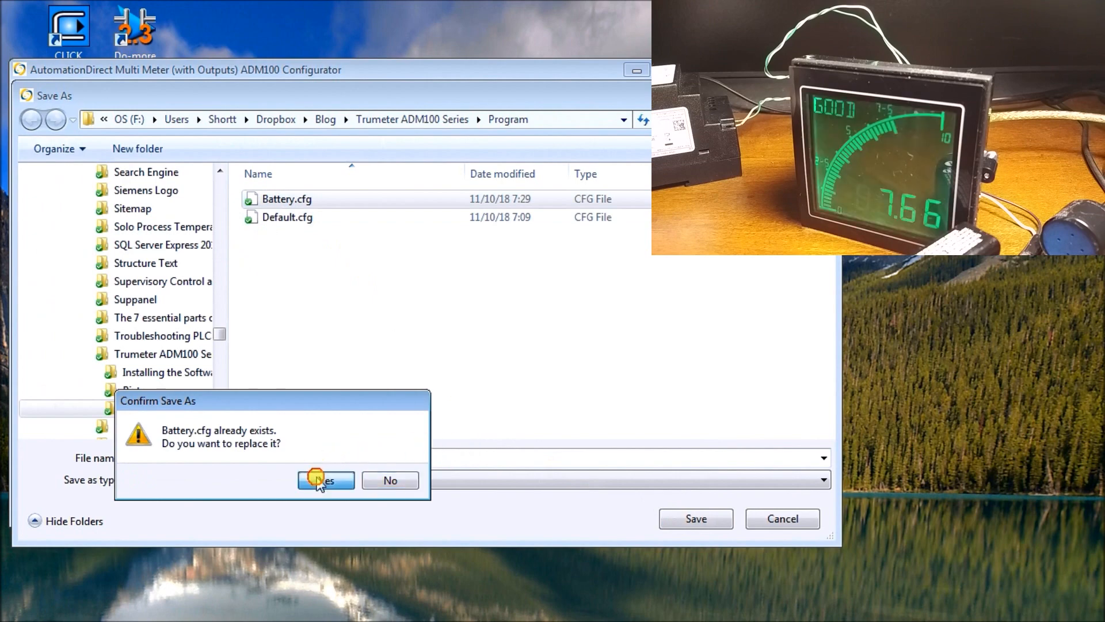
click(325, 480)
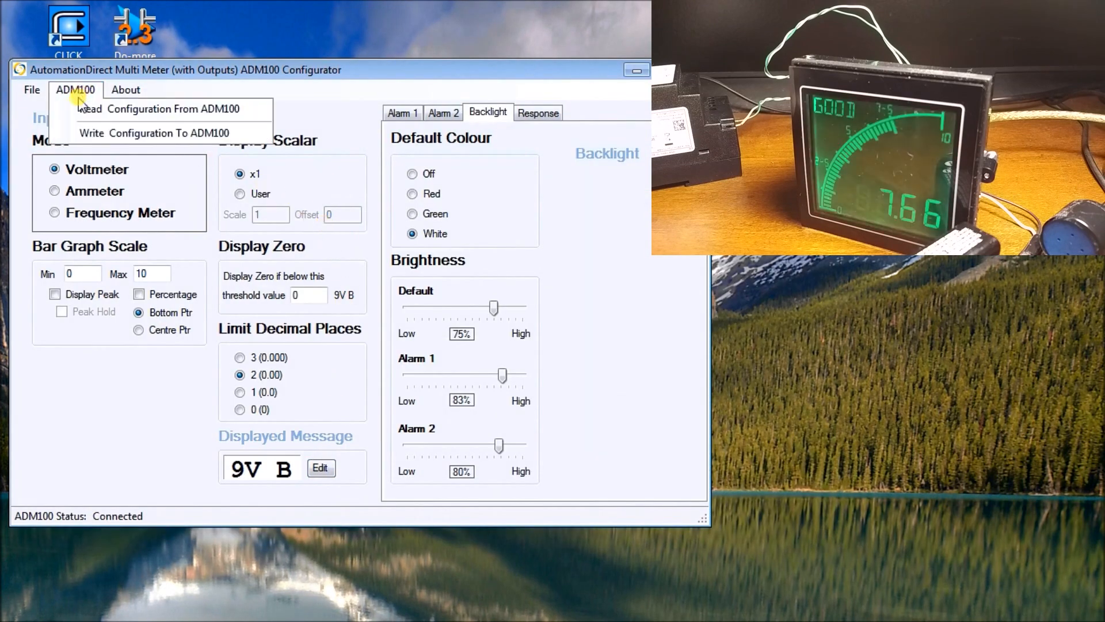
Write the updated configuration to the meter, confirming the overwrite of its stored data.
click(152, 133)
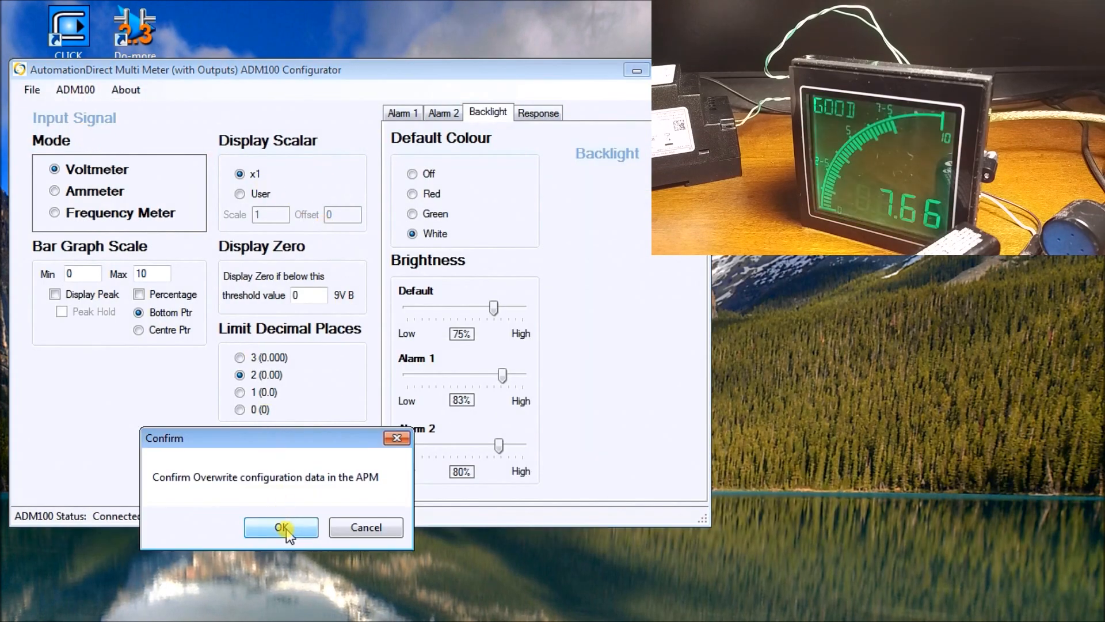
click(282, 527)
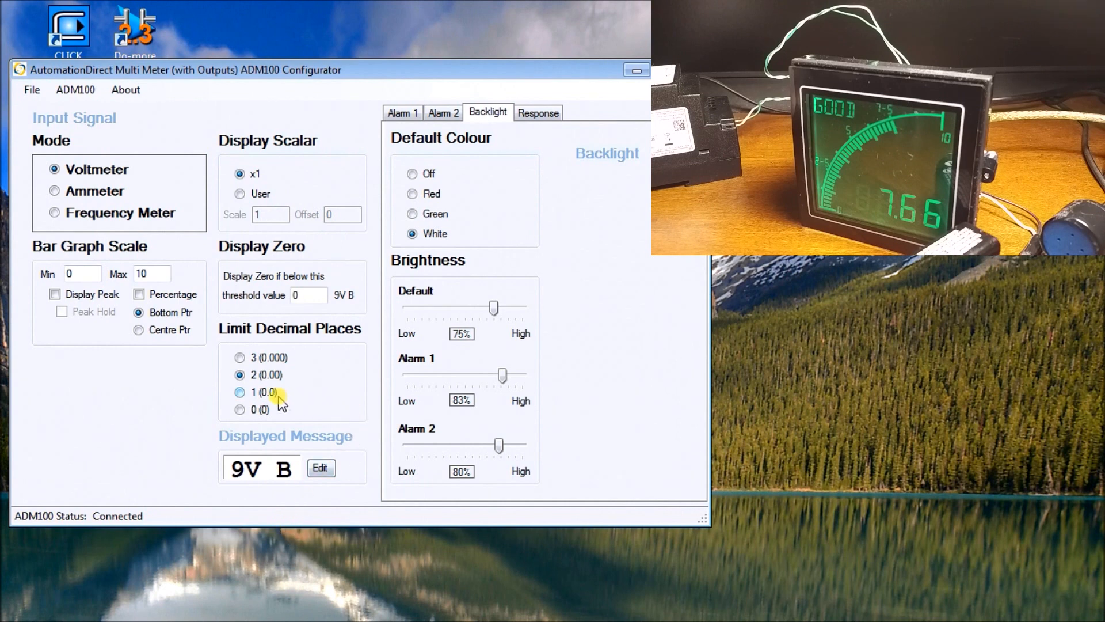